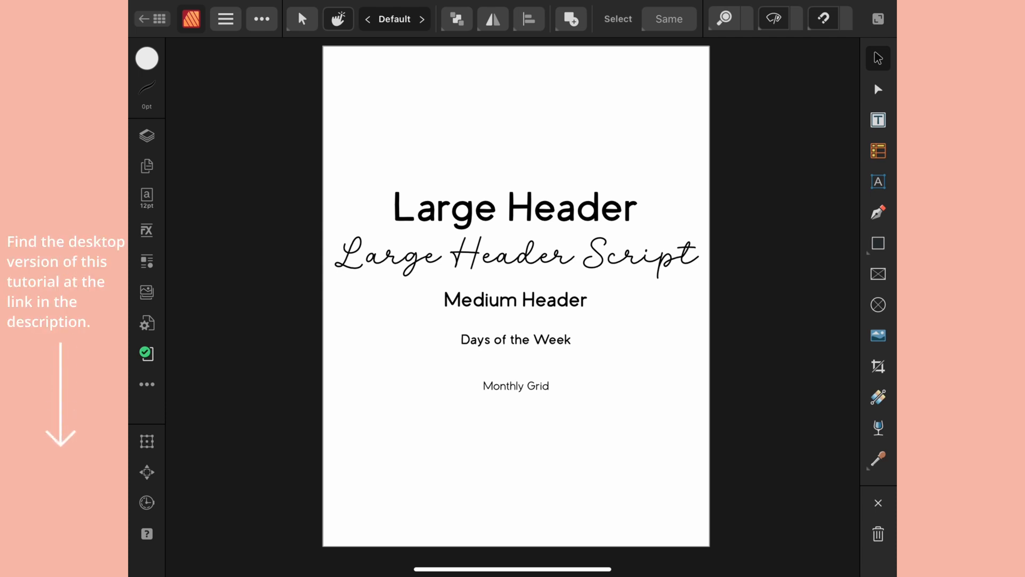
Start a blank document and show the Text Styles panel listing Body and Heading 1.
{"action": "left_click", "coordinate": [147, 198]}
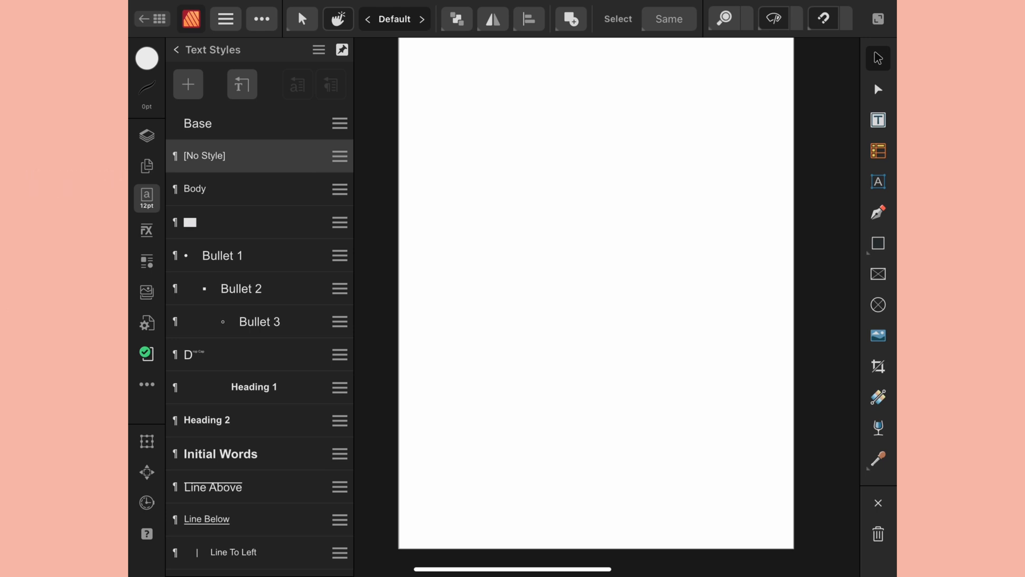
Delete Unused Styles from the Text Styles panel menu to clear the default styles.
{"action": "left_click", "coordinate": [318, 49]}
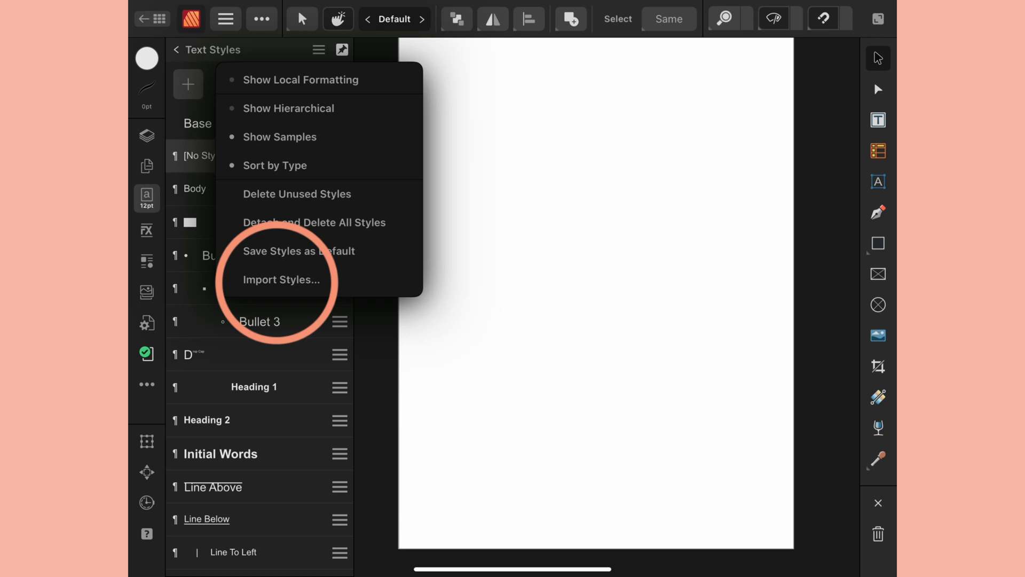
{"action": "left_click", "coordinate": [318, 50]}
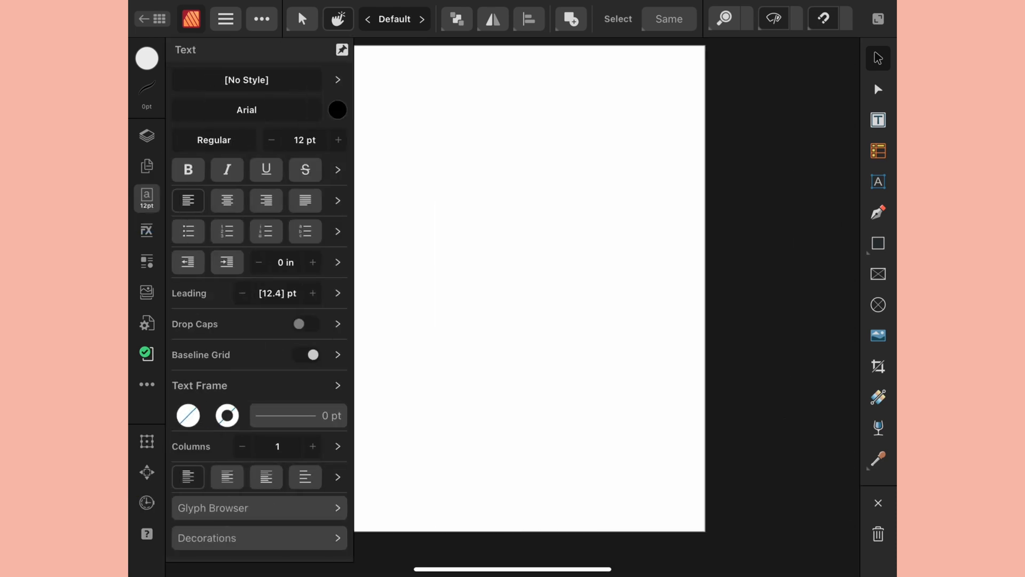
{"action": "left_click", "coordinate": [245, 79]}
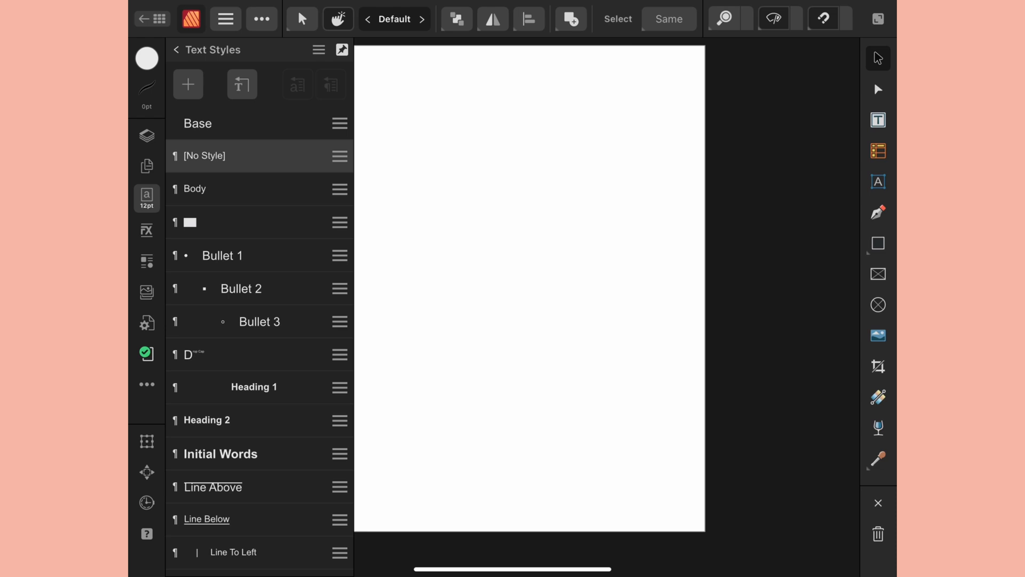
{"action": "left_click", "coordinate": [318, 50]}
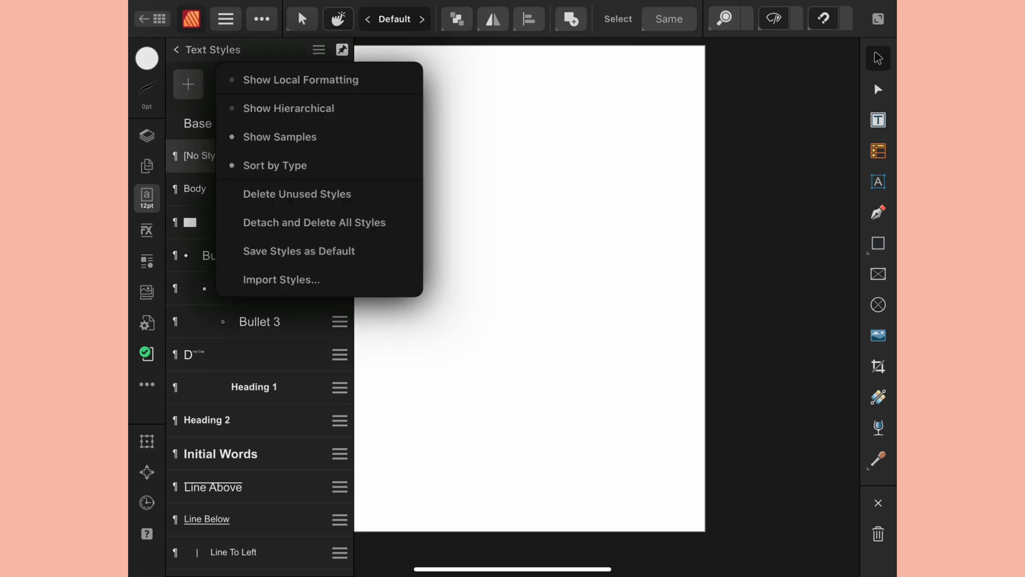
{"action": "mouse_move", "coordinate": [296, 193]}
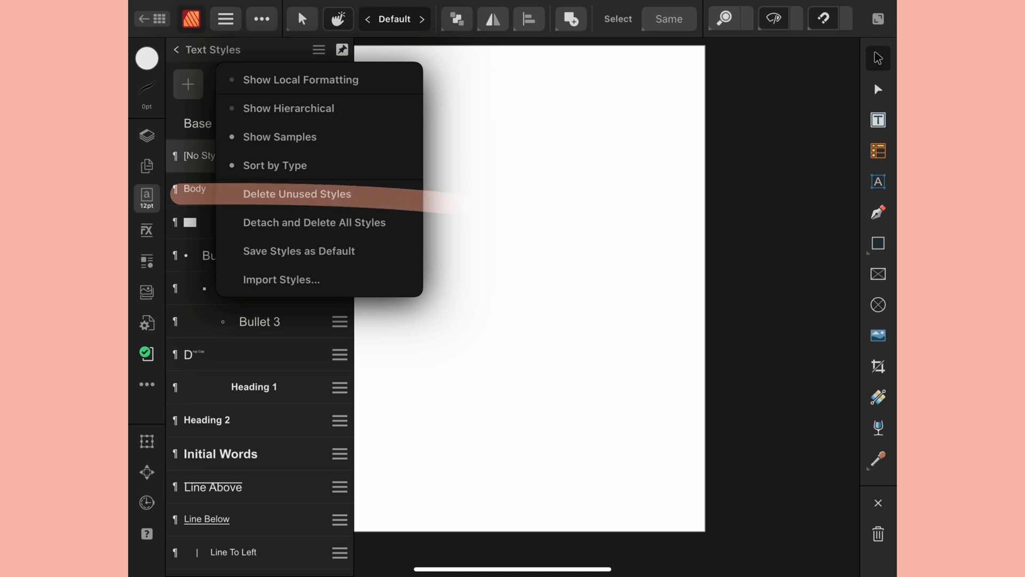
{"action": "left_click", "coordinate": [297, 193]}
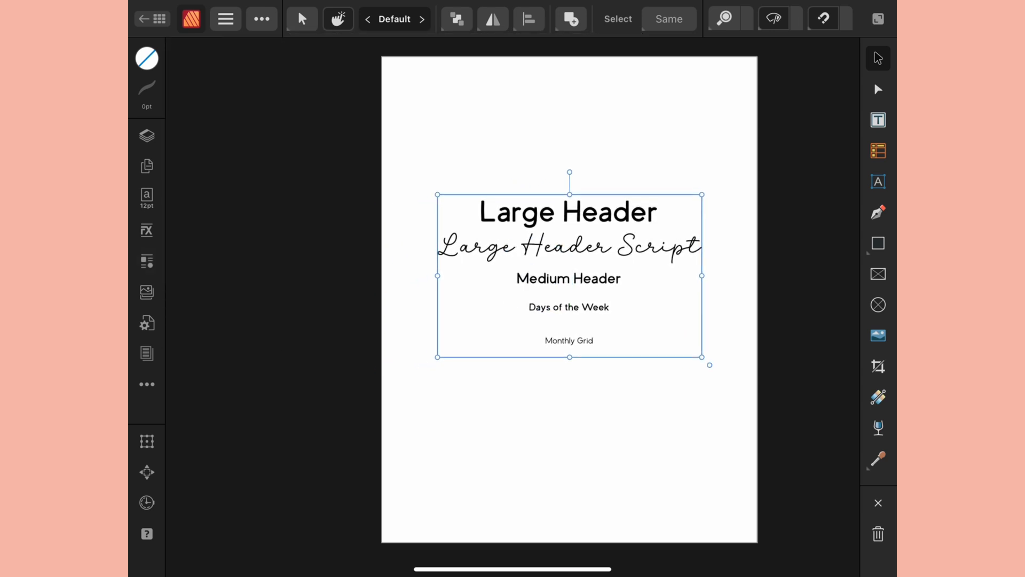
Import the Butterfly Wildflower Duo styles, including Large Header Script and Monthly Grid.
{"action": "left_click", "coordinate": [146, 353]}
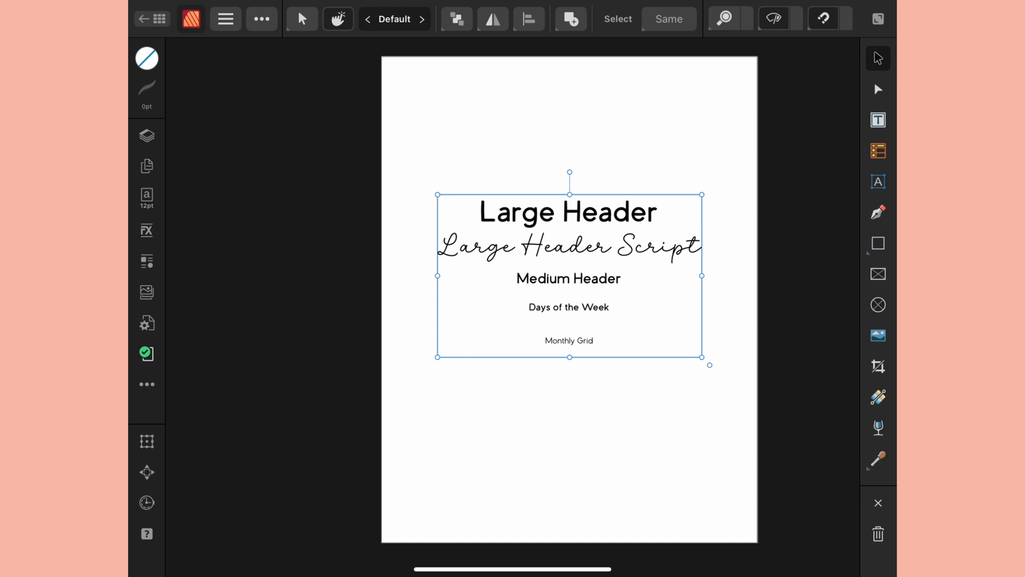
{"action": "left_click", "coordinate": [147, 198]}
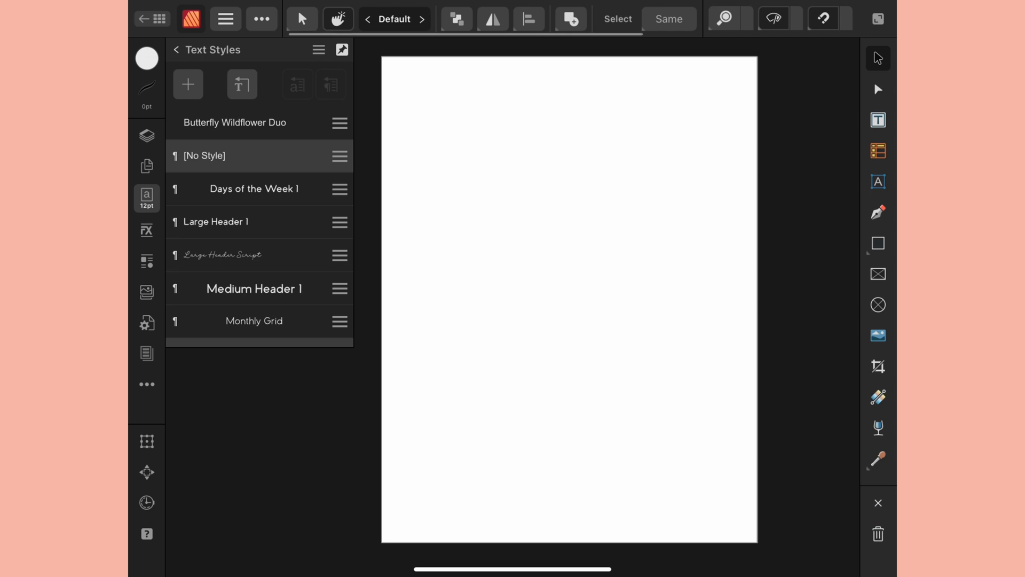
{"action": "left_click", "coordinate": [146, 353]}
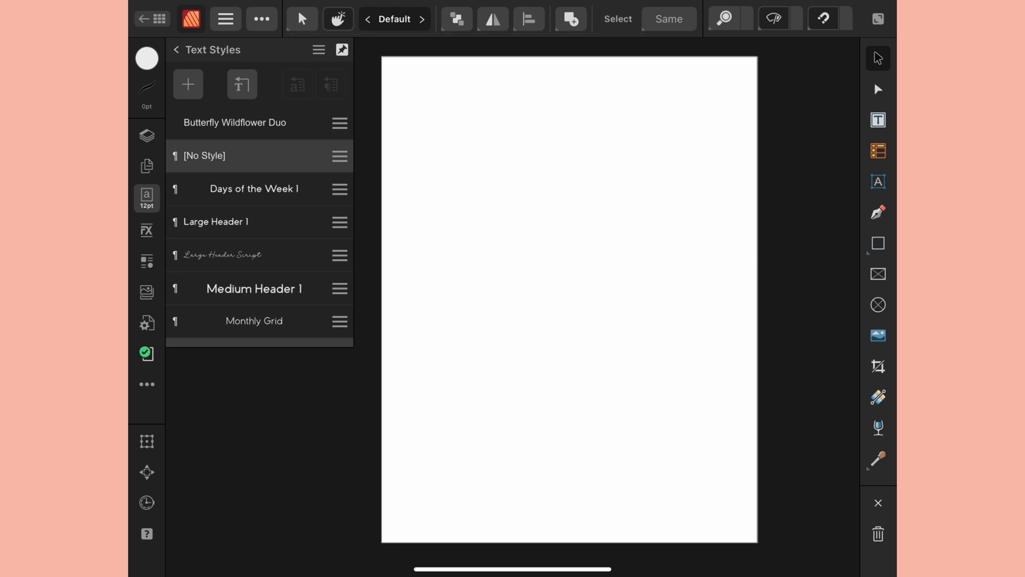
{"action": "left_click", "coordinate": [320, 50]}
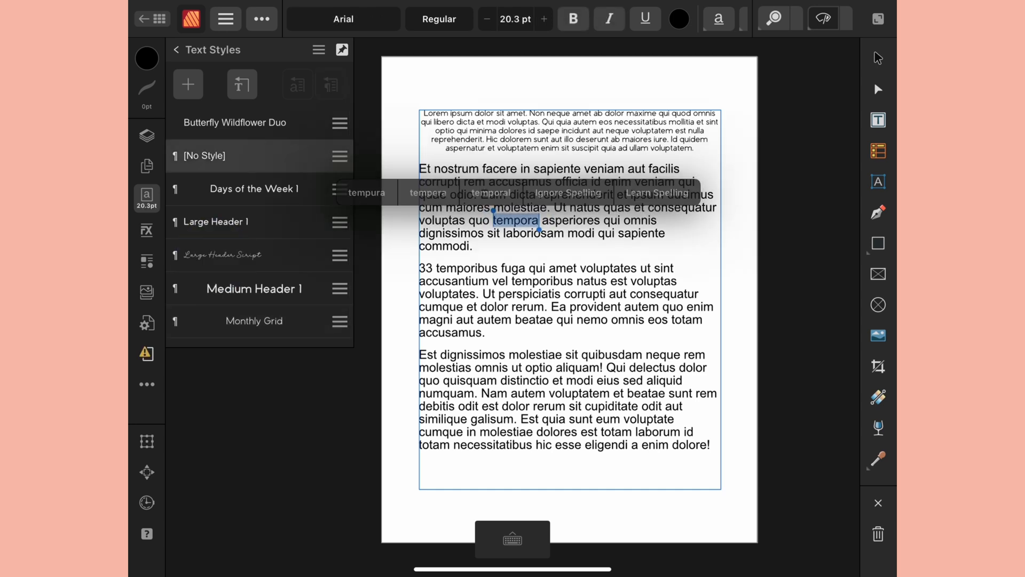
Set the Large Header Script style's font size to 48 pt.
{"action": "left_click", "coordinate": [226, 254]}
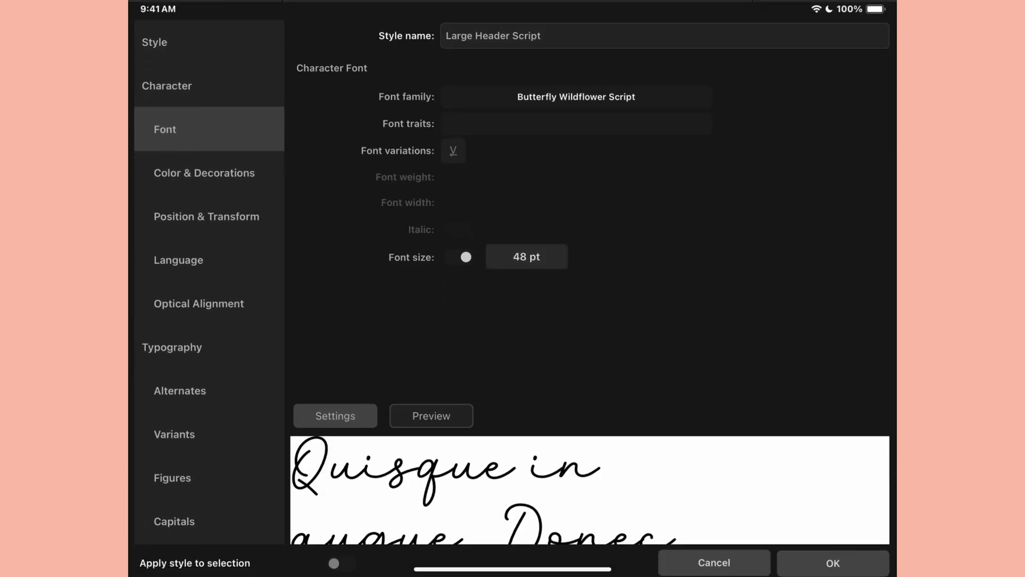
{"action": "left_click", "coordinate": [526, 255]}
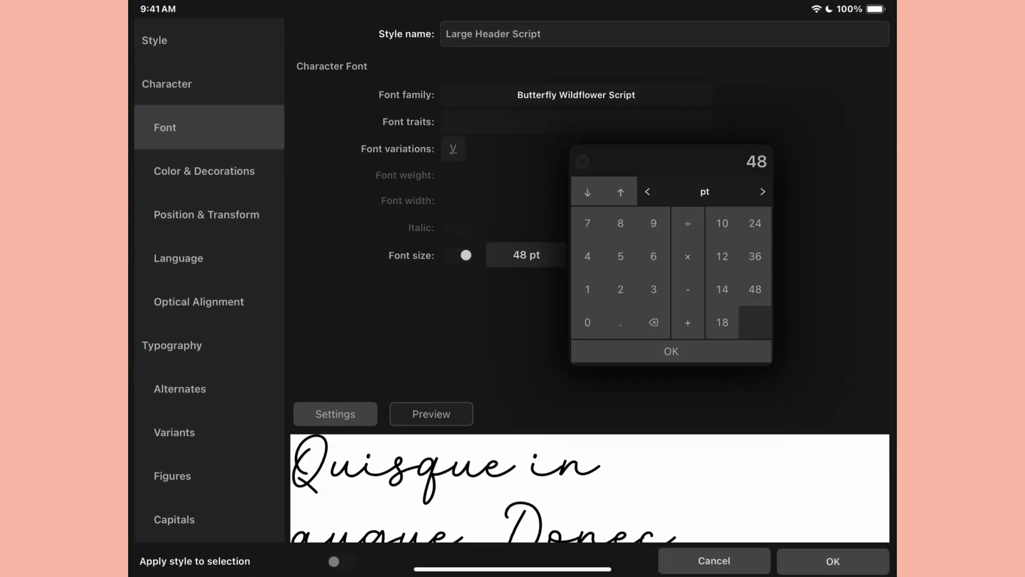
{"action": "left_click", "coordinate": [754, 224]}
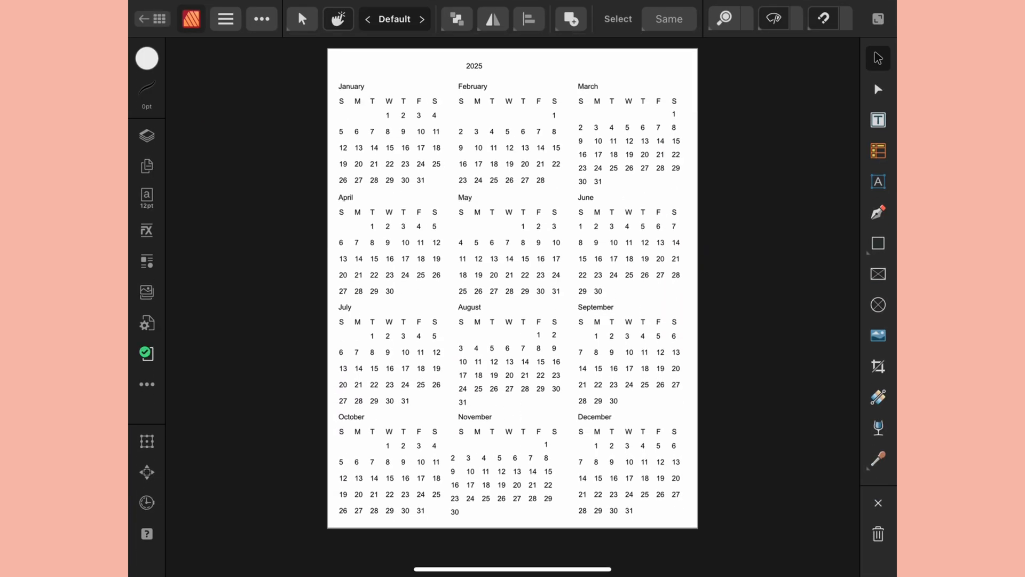
Insert the Font Trios asset to bring in styles like Days of the Week 1 and Monthly Grid.
{"action": "left_click", "coordinate": [146, 198]}
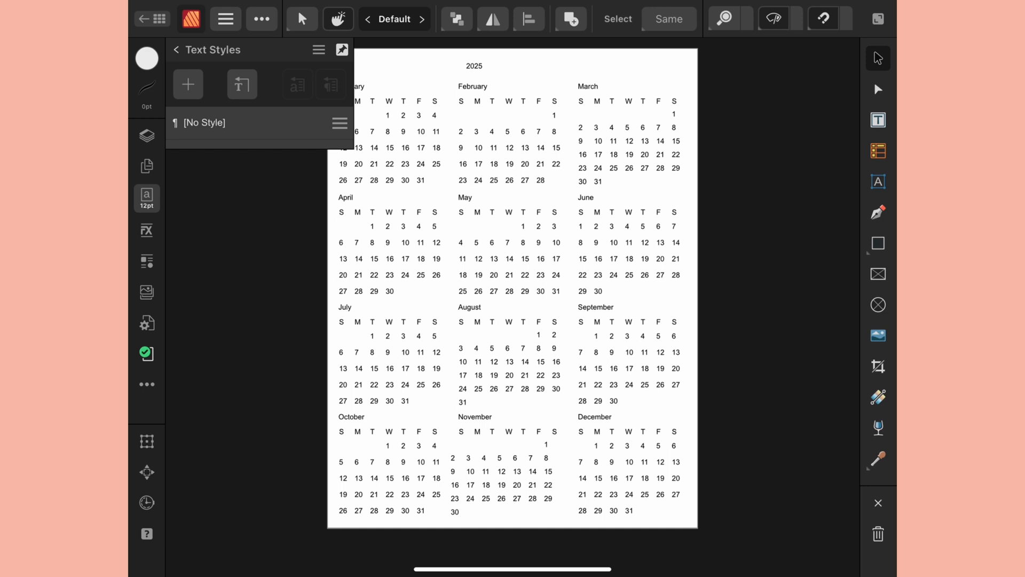
{"action": "left_click", "coordinate": [147, 135]}
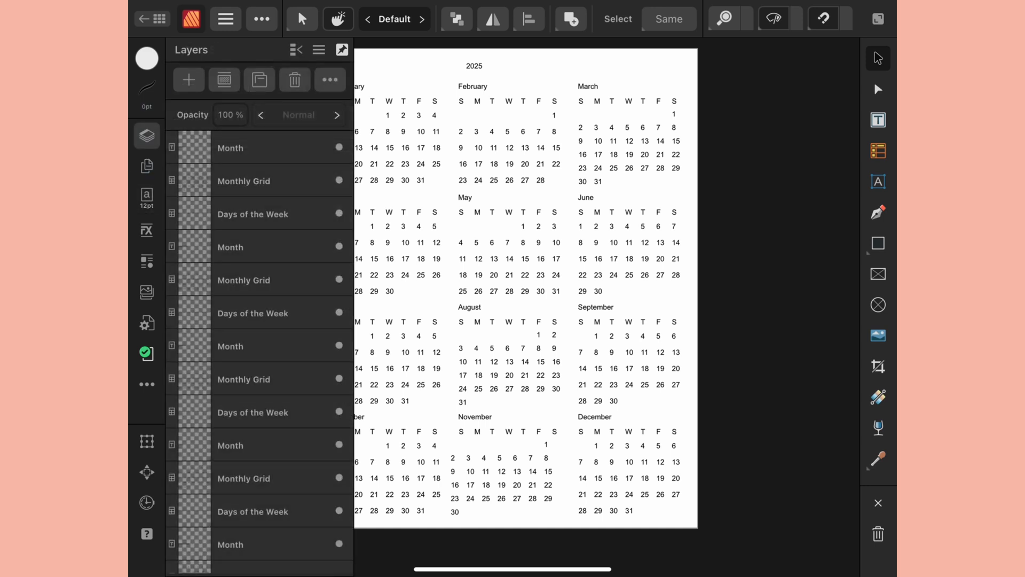
{"action": "left_click", "coordinate": [255, 214]}
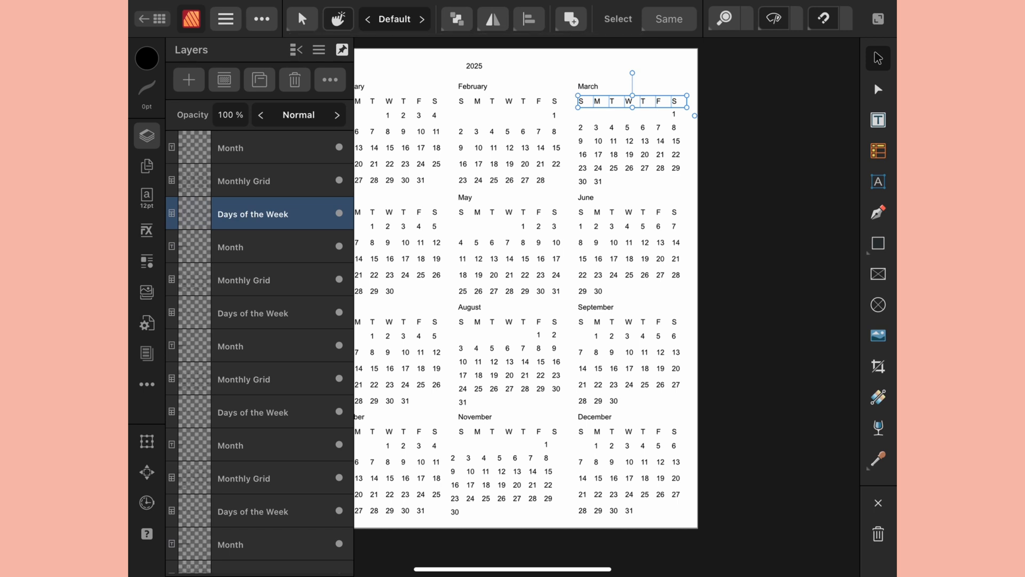
{"action": "left_click", "coordinate": [146, 261]}
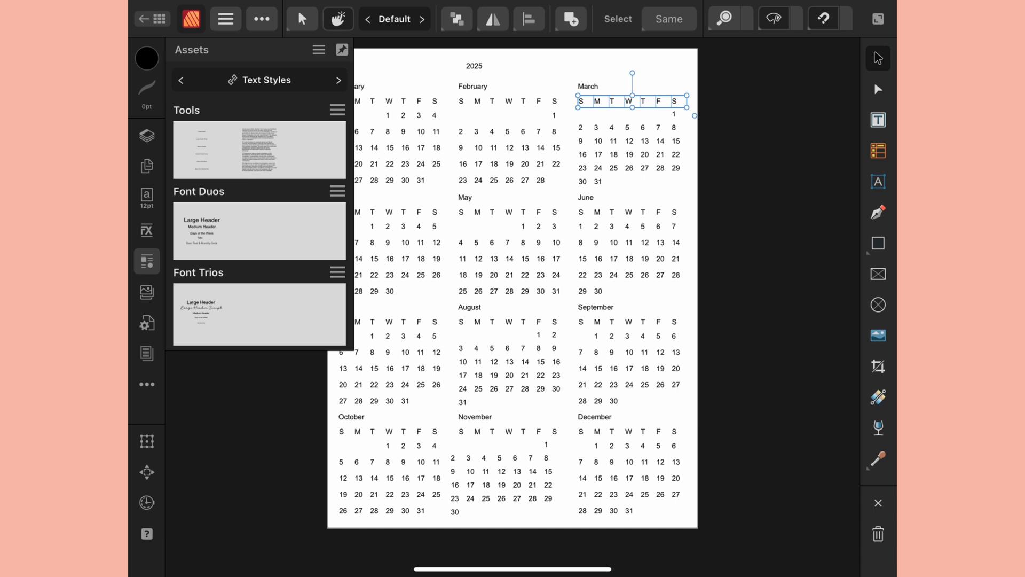
{"action": "right_click", "coordinate": [259, 314]}
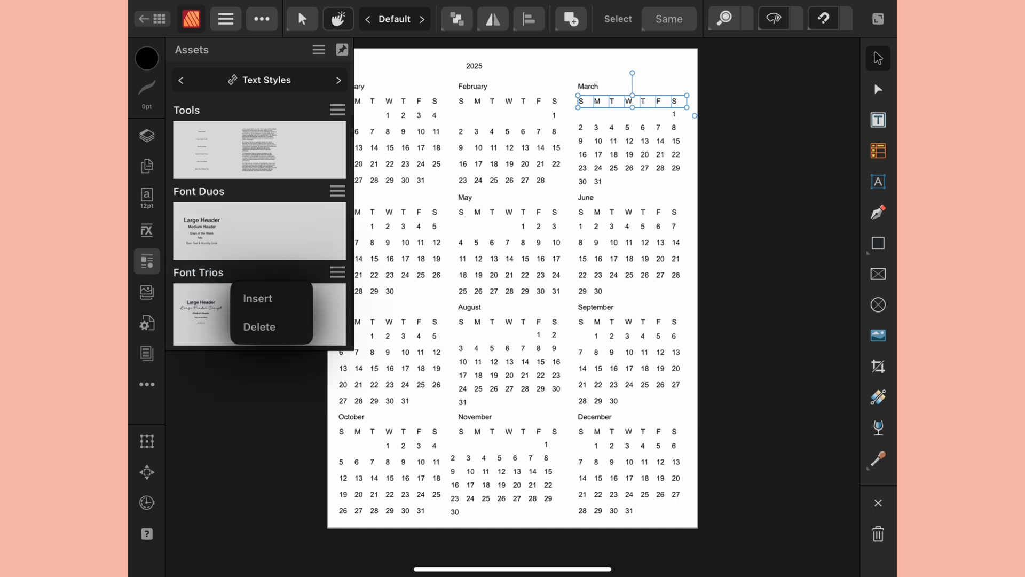
{"action": "left_click", "coordinate": [257, 298]}
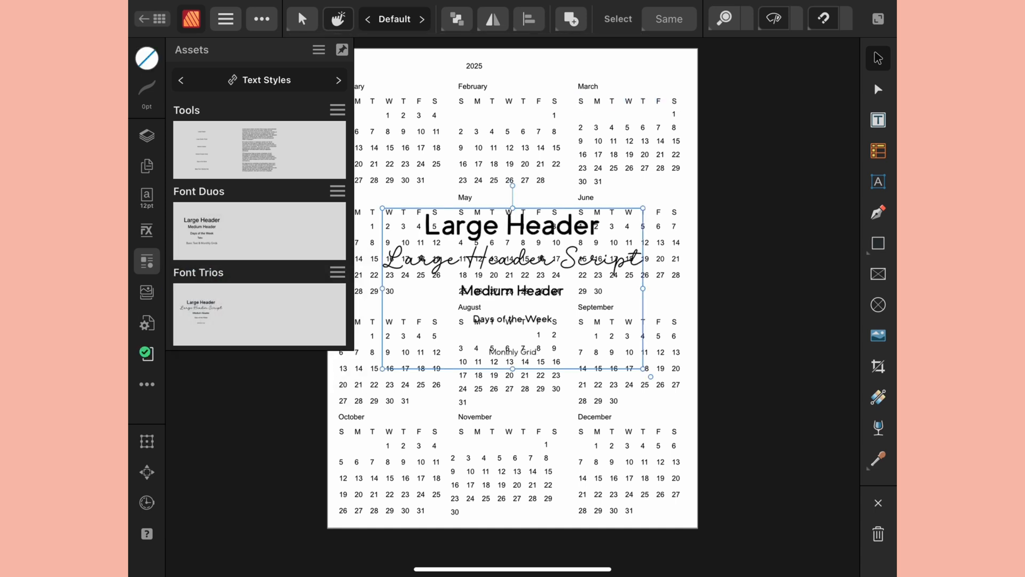
{"action": "left_click", "coordinate": [147, 199]}
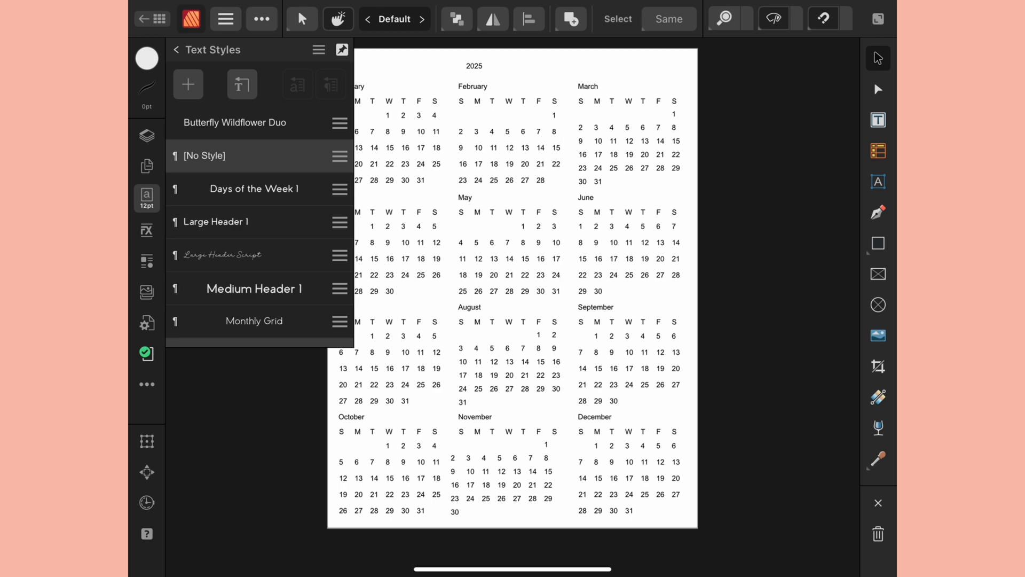
Give the 2025 year text the Large Header 1 style with centre alignment.
{"action": "left_click", "coordinate": [146, 135]}
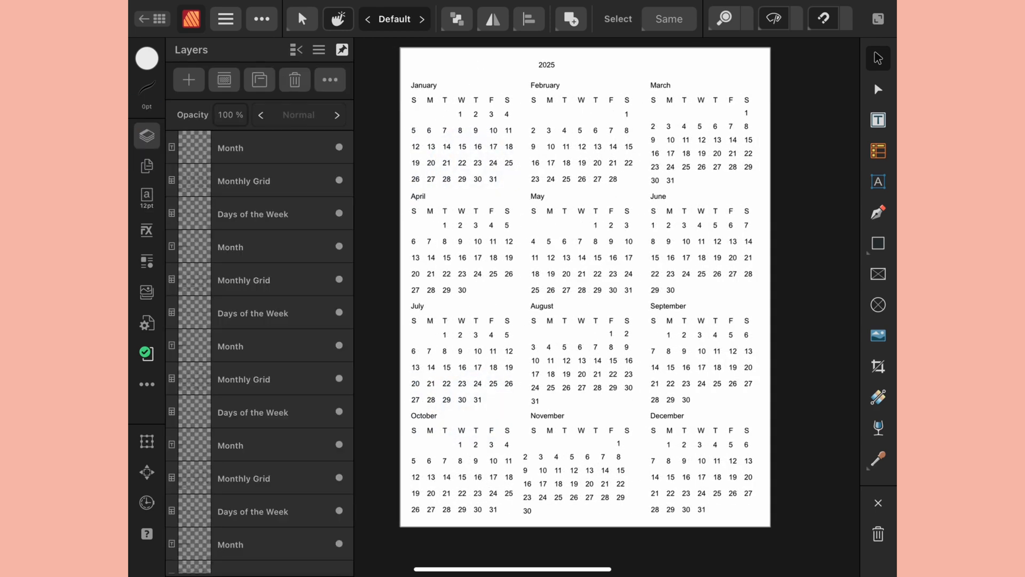
{"action": "left_click", "coordinate": [547, 64]}
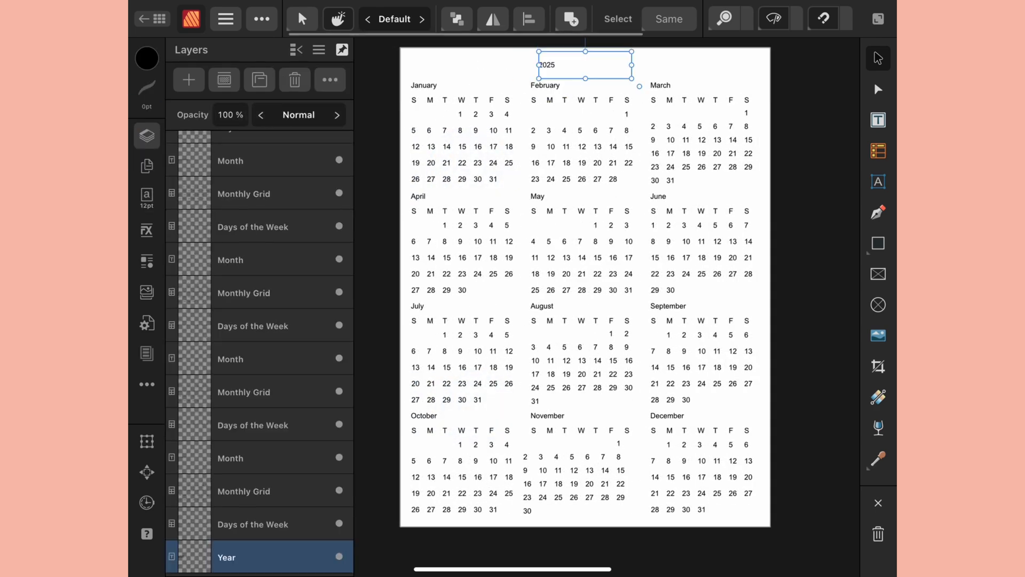
{"action": "left_click", "coordinate": [668, 19]}
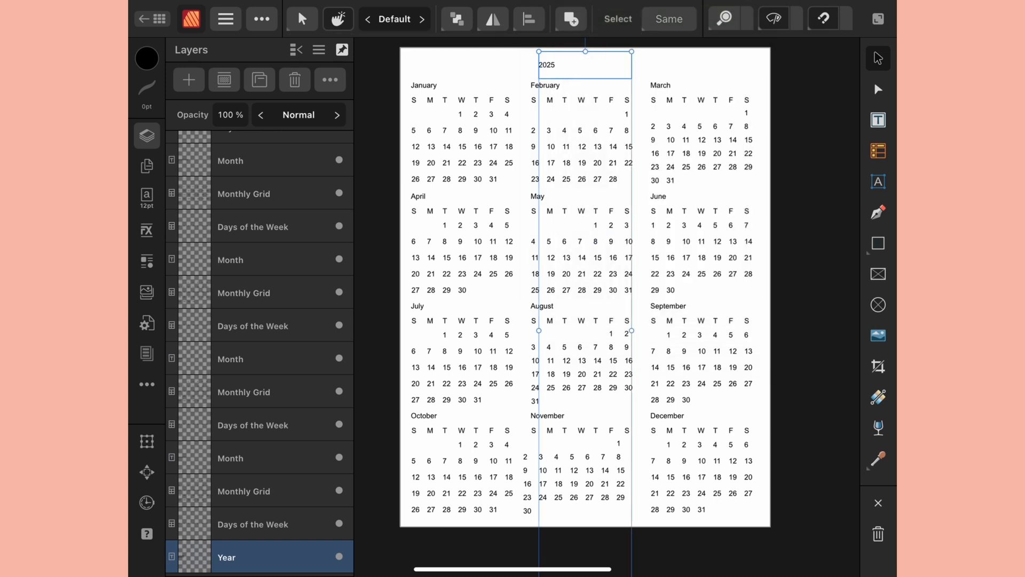
{"action": "left_click", "coordinate": [146, 198]}
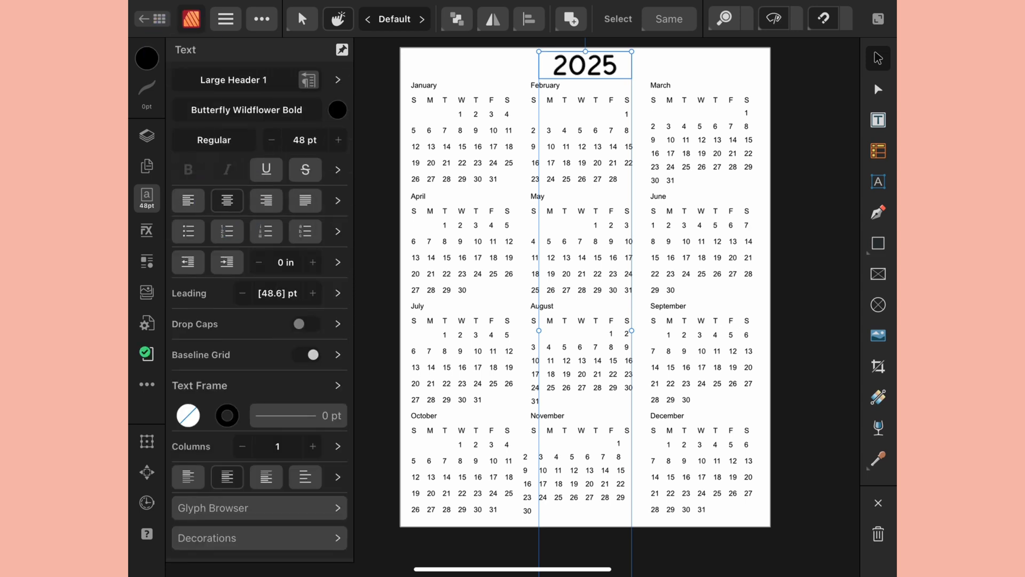
{"action": "left_click", "coordinate": [227, 199]}
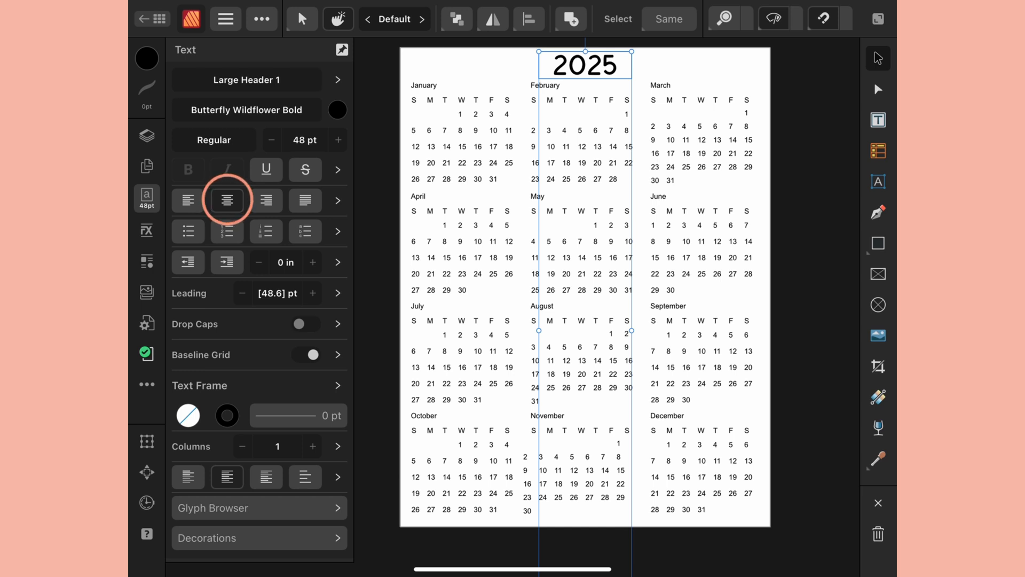
Select the twelve month name frames from the Layers list.
{"action": "left_click", "coordinate": [245, 80]}
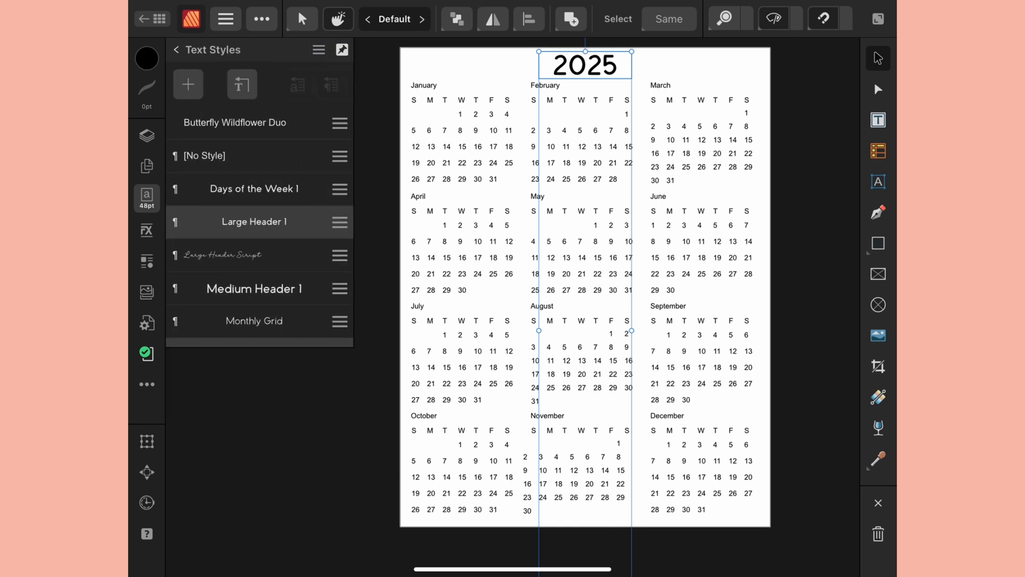
{"action": "left_click", "coordinate": [147, 135]}
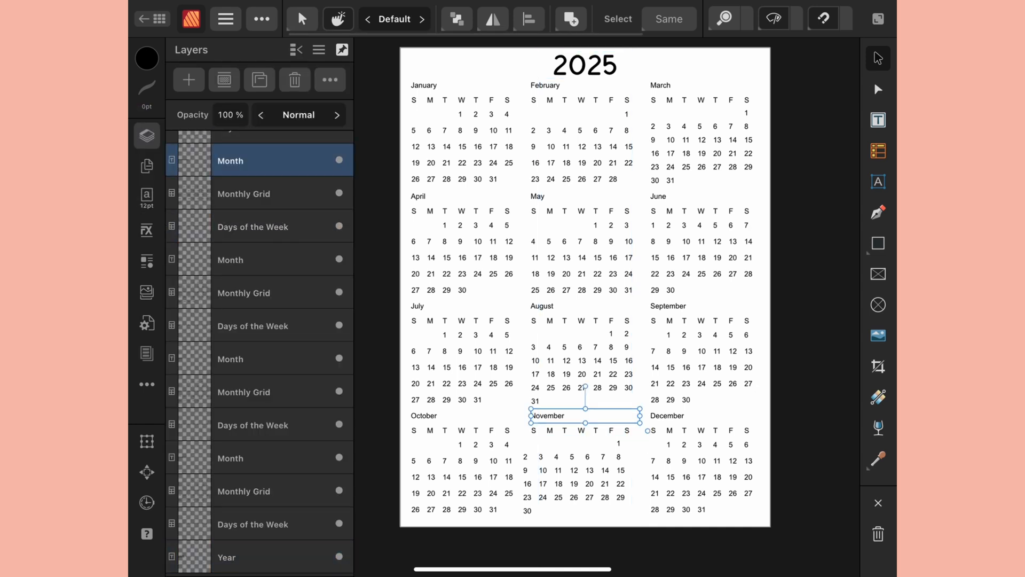
{"action": "left_click", "coordinate": [146, 198]}
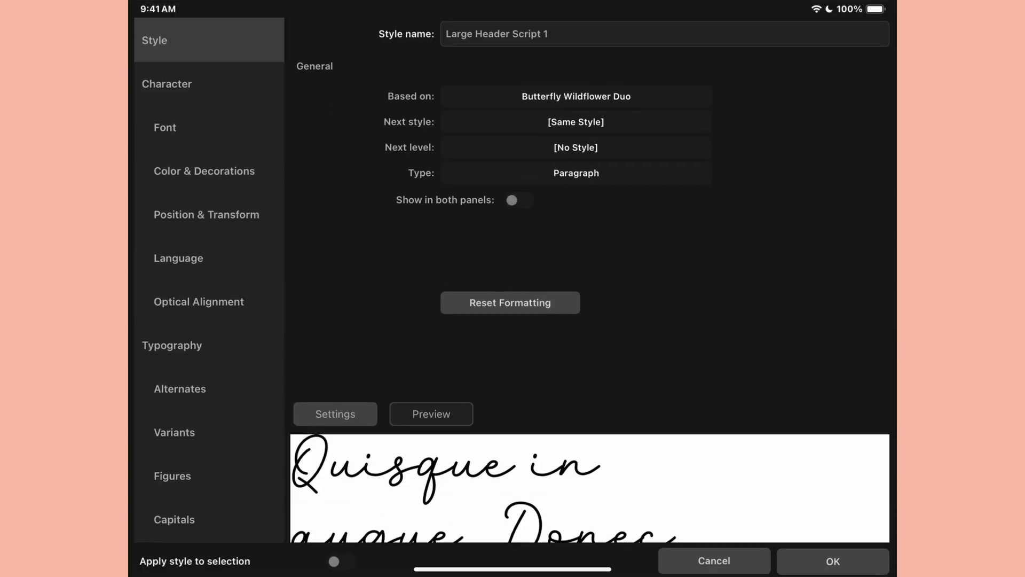
Name the new text style 'Medium Header Script 1' and confirm it.
{"action": "double_click", "coordinate": [459, 34]}
{"action": "type", "text": "Medium"}
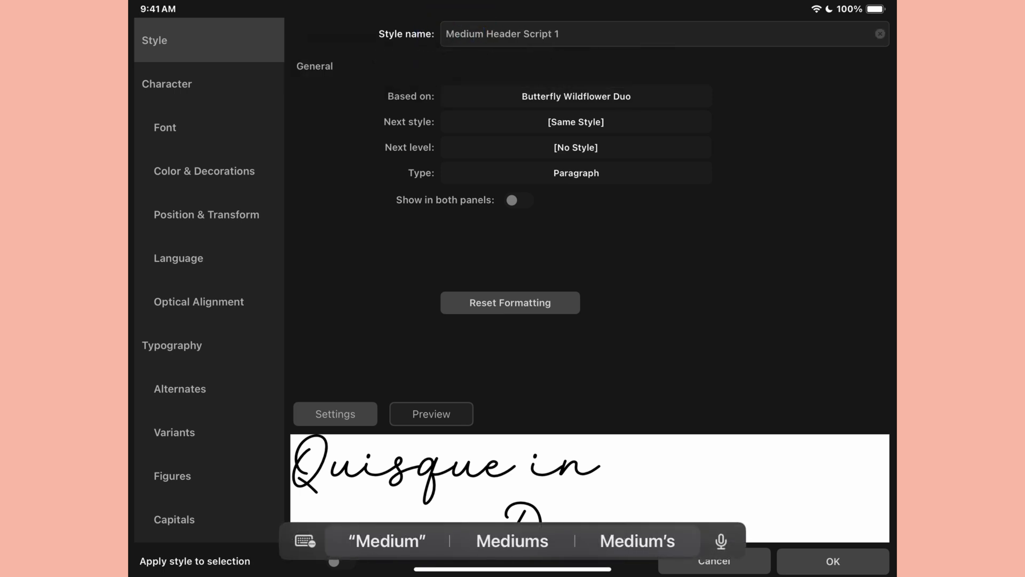
{"action": "left_click", "coordinate": [165, 127]}
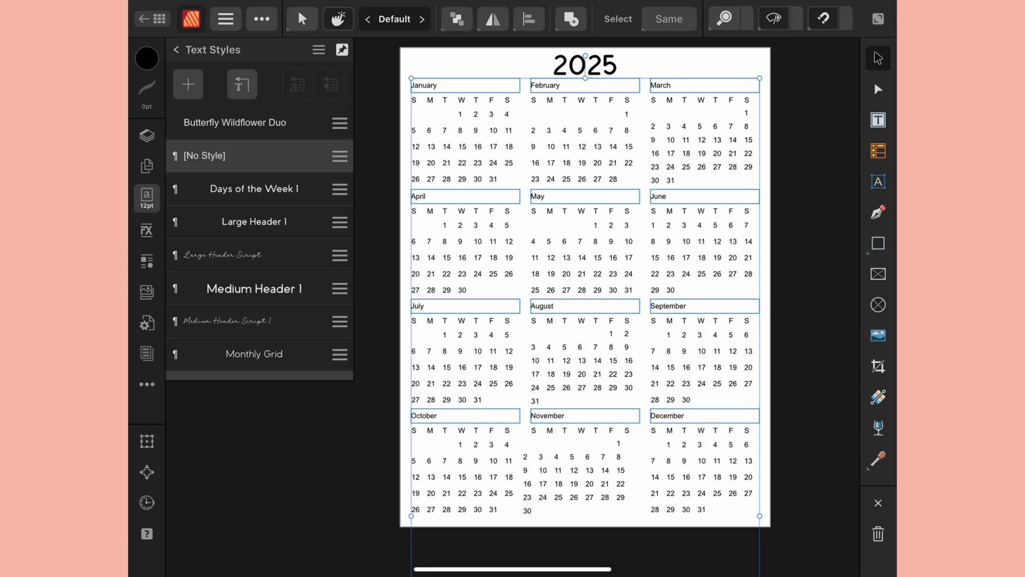
Apply Medium Header Script 1 to the month names and restyle the weekday letter rows.
{"action": "left_click", "coordinate": [254, 321]}
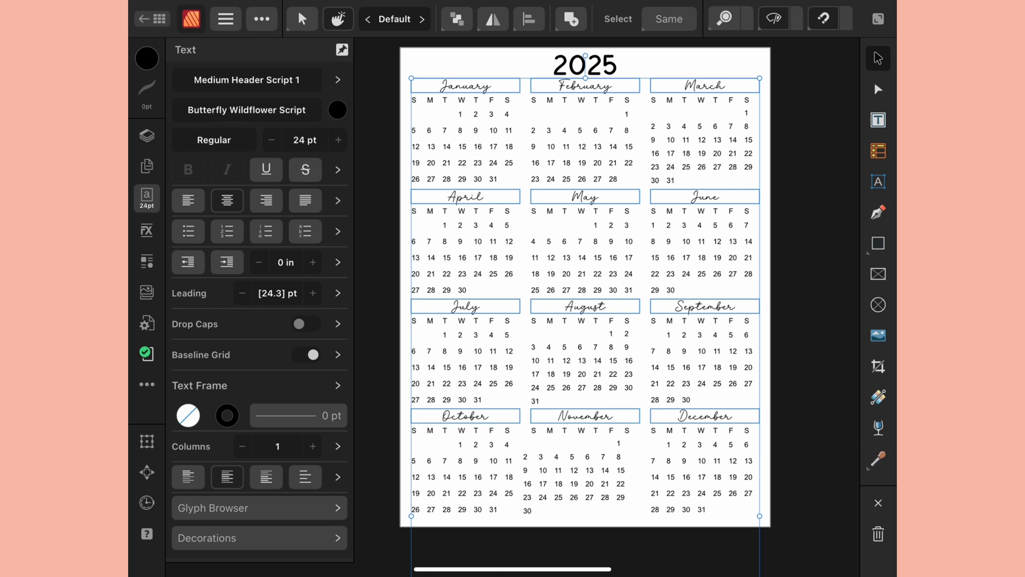
{"action": "left_click", "coordinate": [147, 135]}
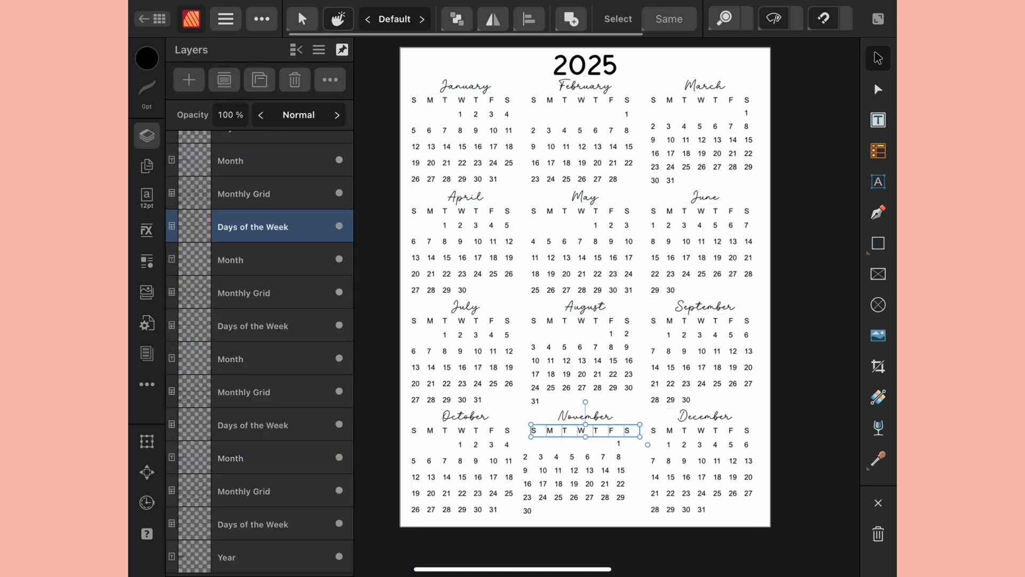
{"action": "left_click", "coordinate": [147, 198]}
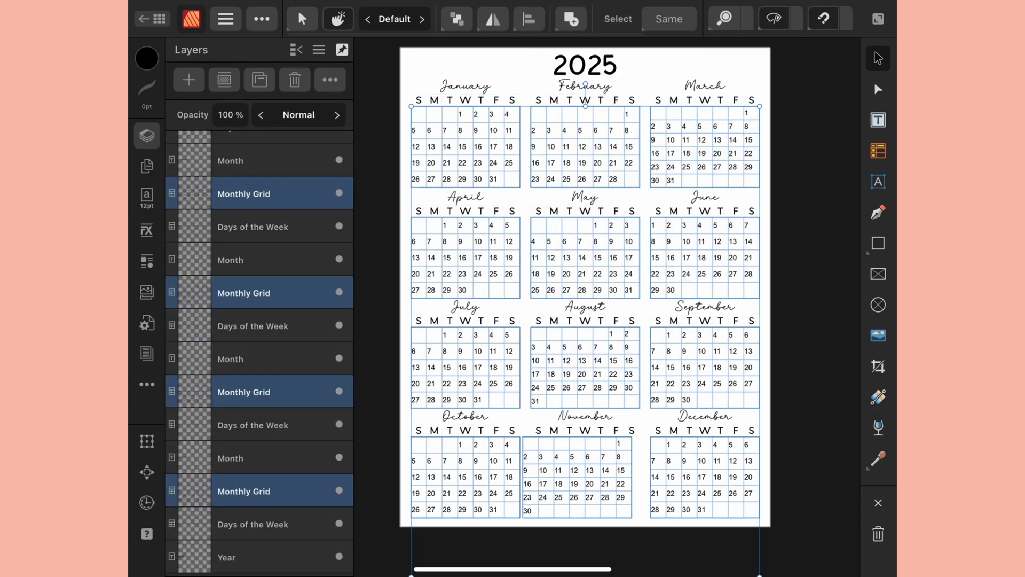
{"action": "left_click", "coordinate": [146, 198]}
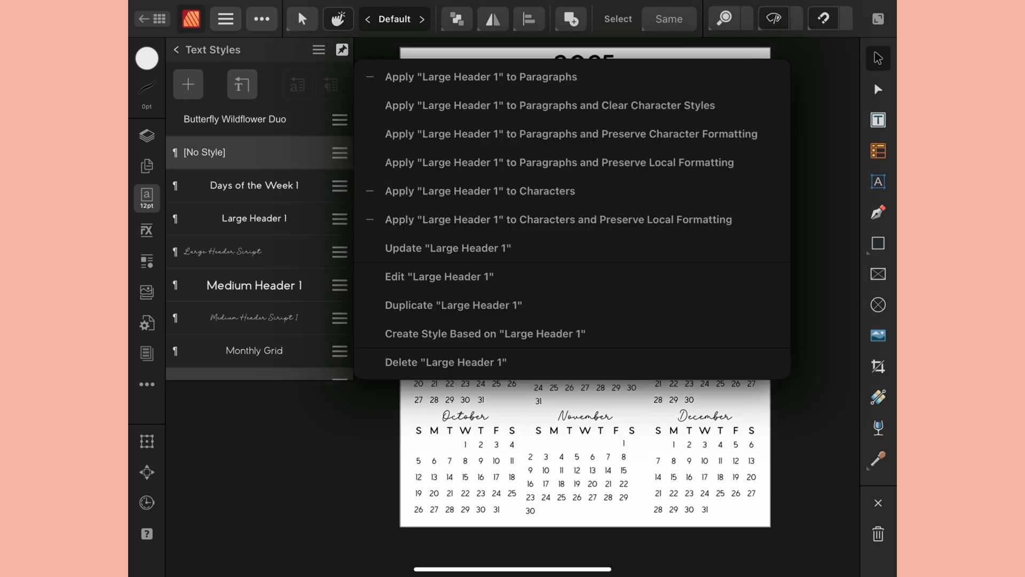
Change the Large Header 1 style's font to Butterfly Wildflower Bold.
{"action": "left_click", "coordinate": [440, 277]}
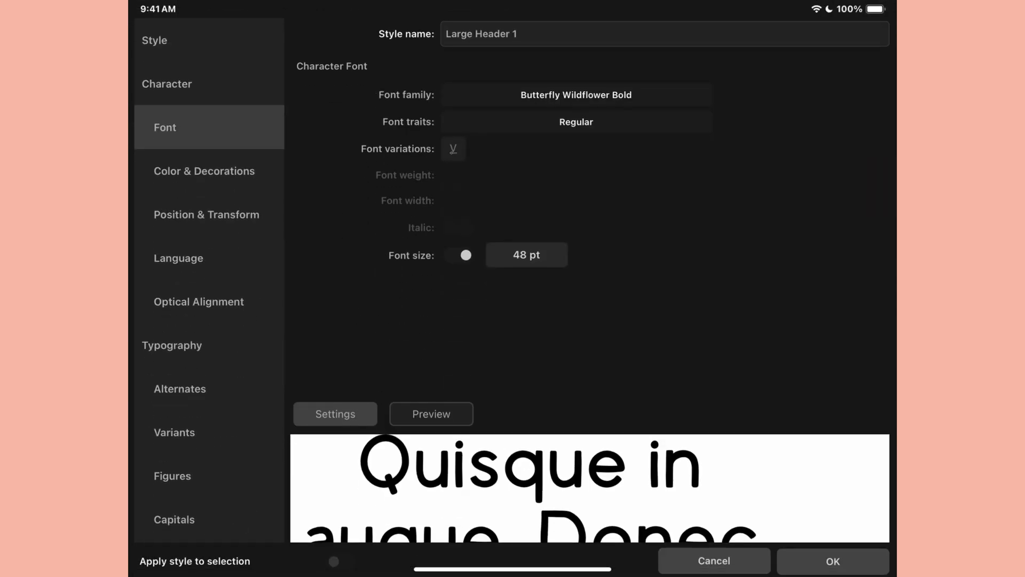
{"action": "left_click", "coordinate": [526, 254]}
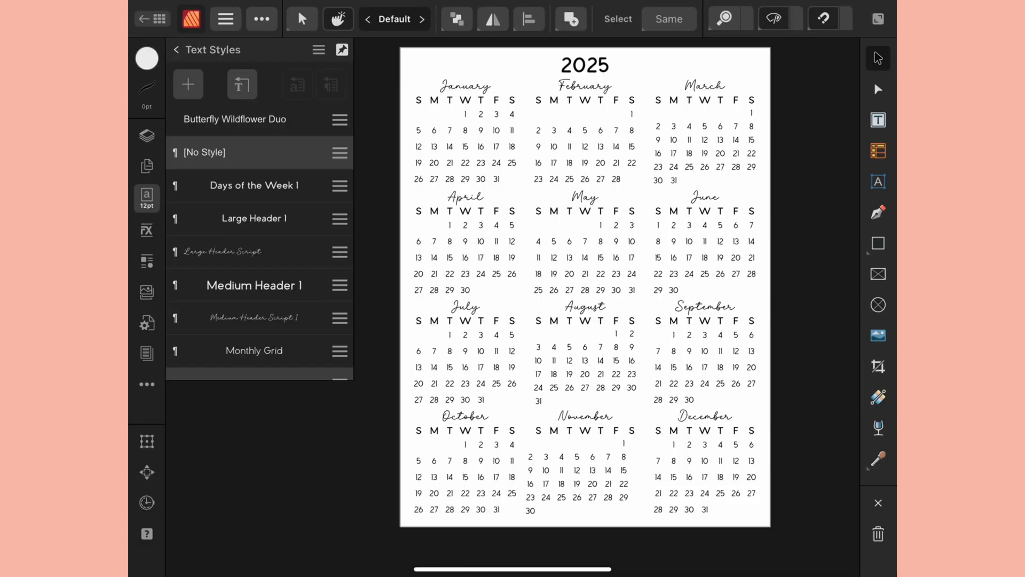
{"action": "scroll", "scroll_direction": "down", "scroll_amount": 3}
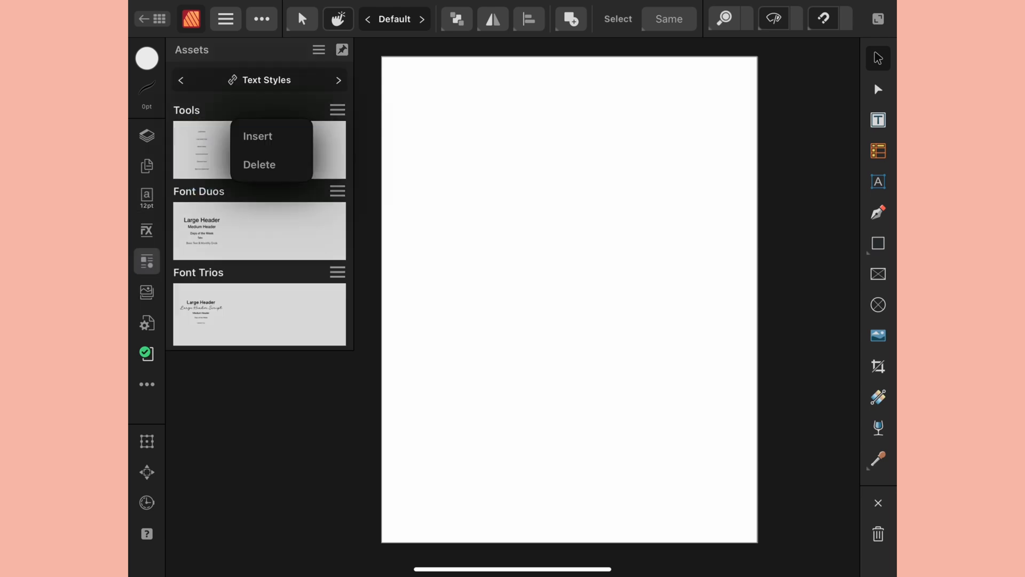
Insert the Tools asset's sample style lines onto the blank page.
{"action": "left_click", "coordinate": [257, 136]}
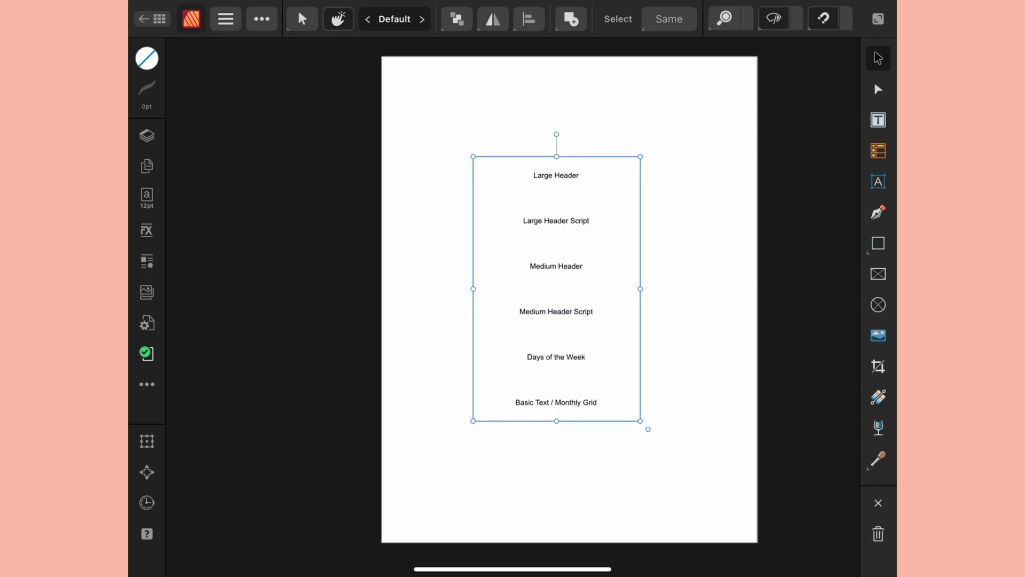
Ungroup the Tools asset into six text layers and view the empty Text Styles list.
{"action": "left_click", "coordinate": [146, 135]}
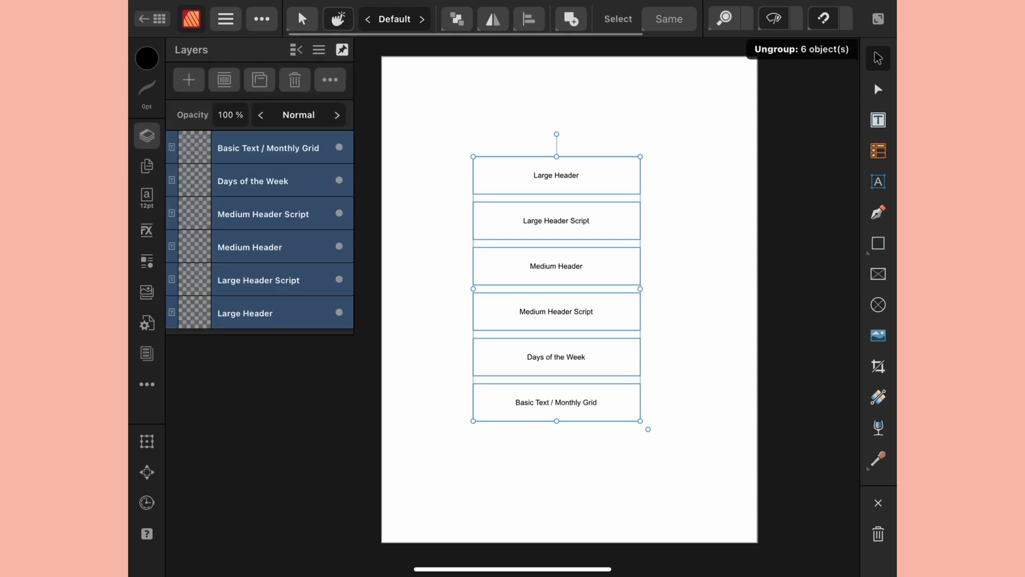
{"action": "left_click", "coordinate": [878, 119]}
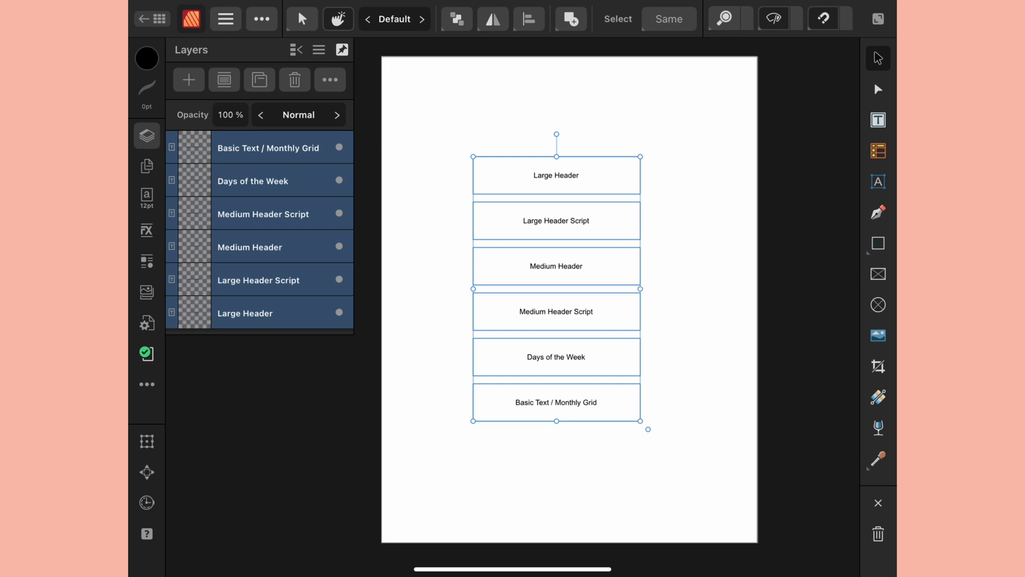
{"action": "left_click", "coordinate": [248, 247]}
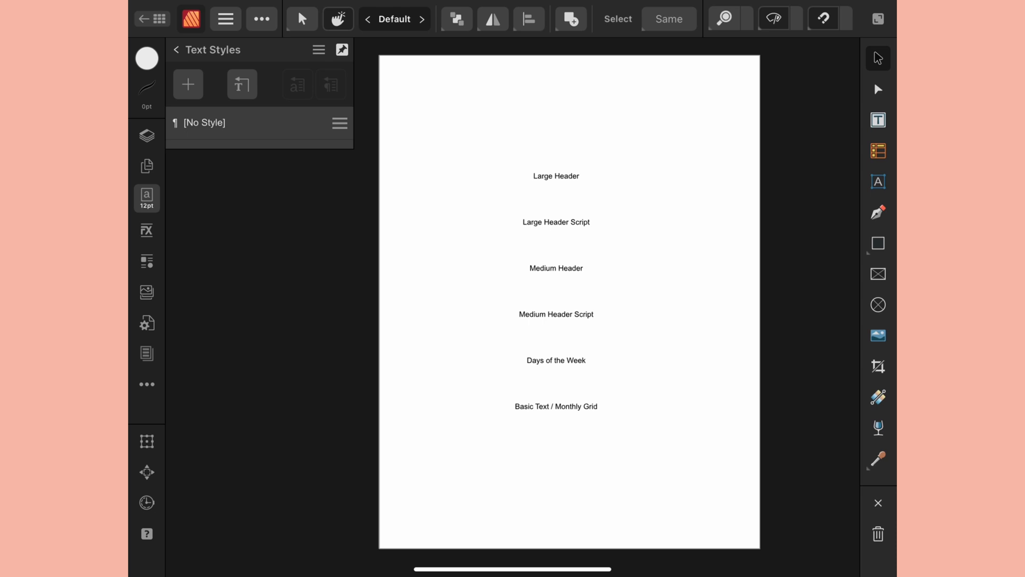
Add a text style named Large Header using the Lola Serif font family.
{"action": "left_click", "coordinate": [188, 84]}
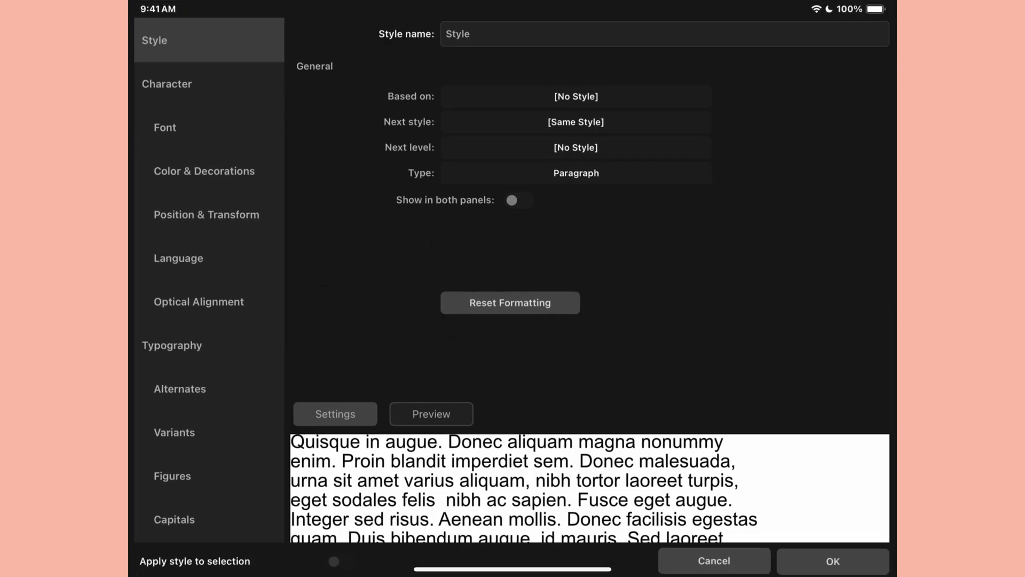
{"action": "type", "text": "Large Header"}
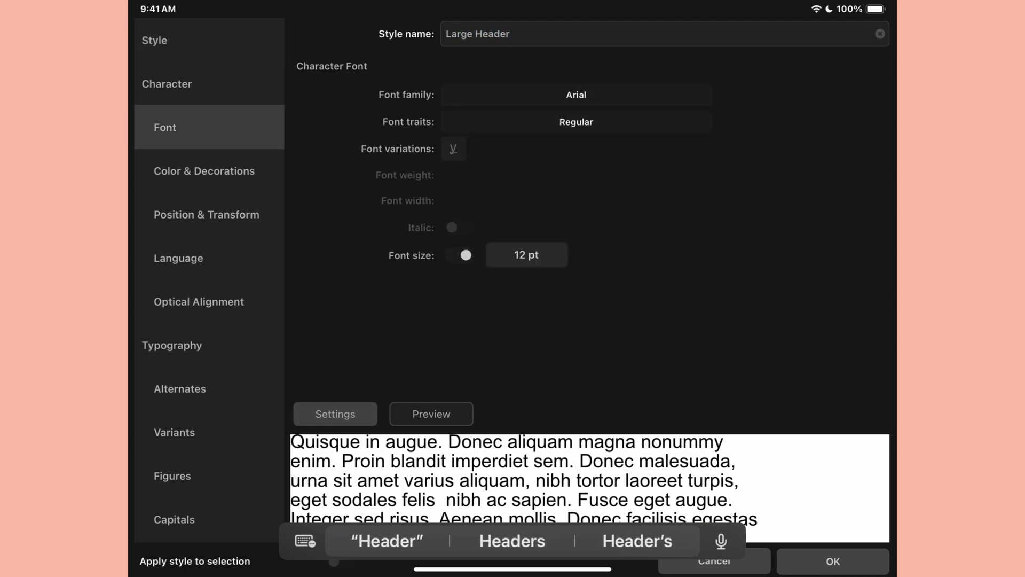
{"action": "left_click", "coordinate": [576, 95]}
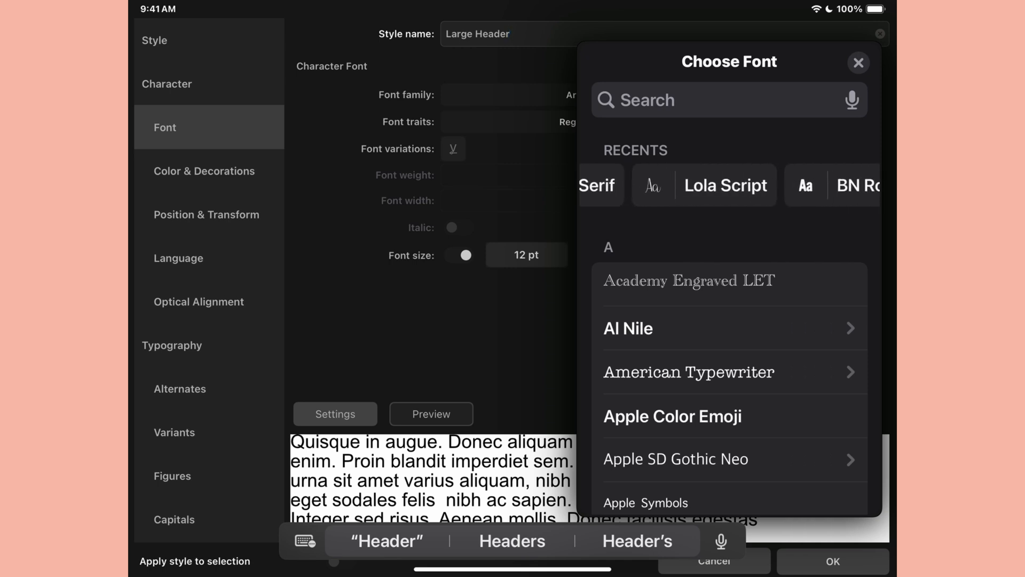
{"action": "left_click", "coordinate": [643, 185]}
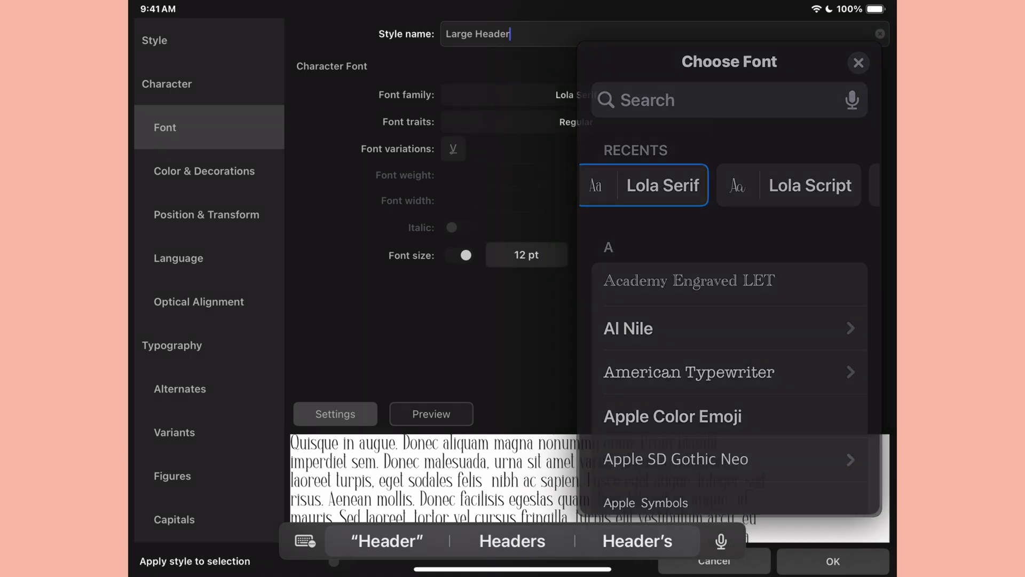
{"action": "left_click", "coordinate": [525, 255]}
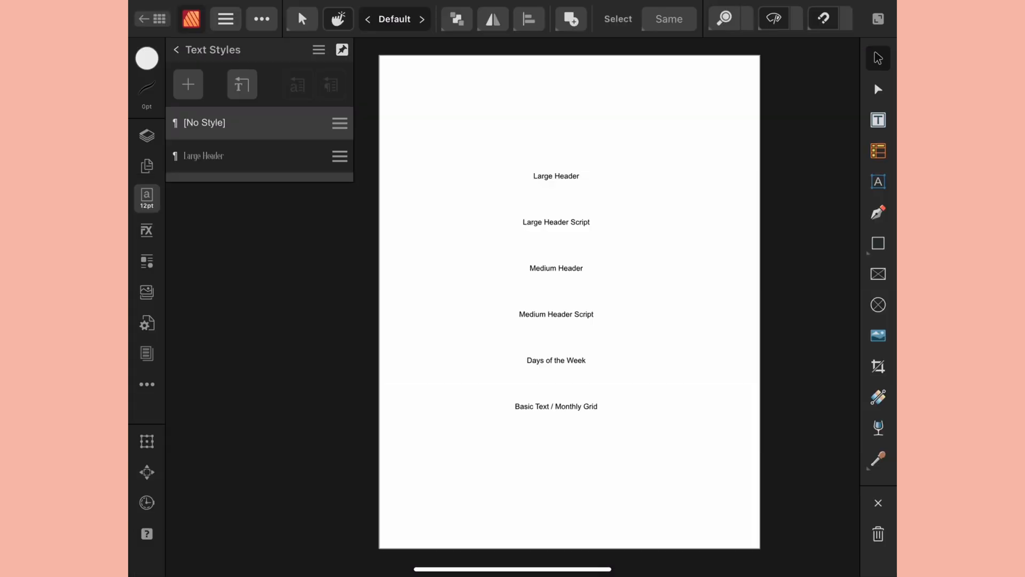
Apply the Large Header style to the first line, then select the Large Header Script line.
{"action": "left_click", "coordinate": [146, 353]}
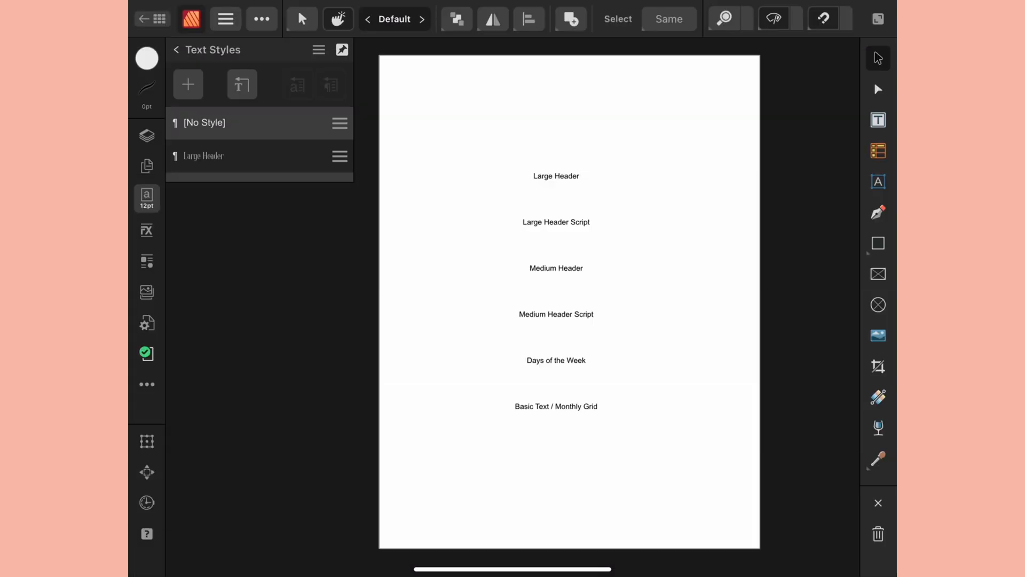
{"action": "left_click", "coordinate": [556, 175]}
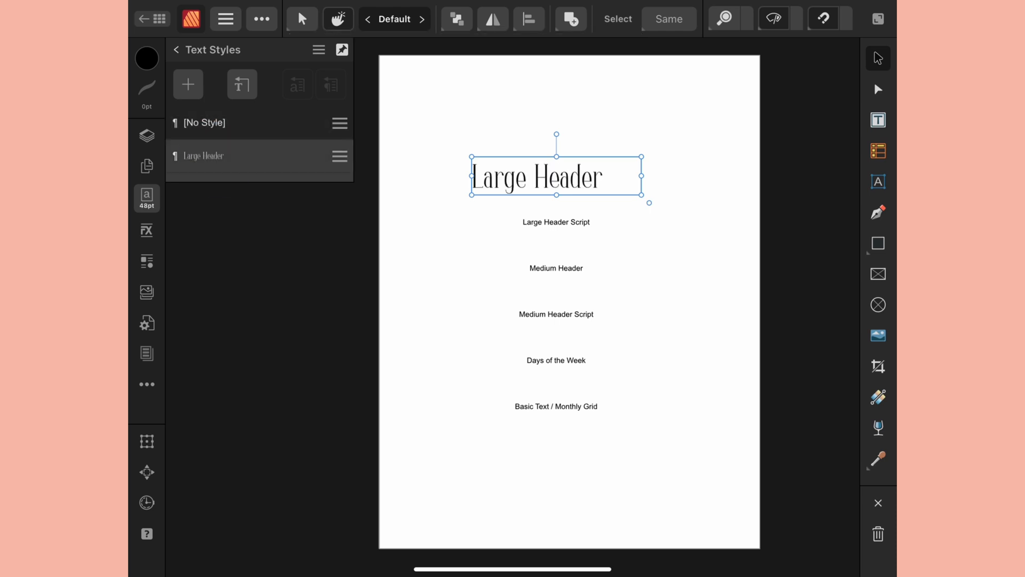
{"action": "left_click", "coordinate": [147, 353]}
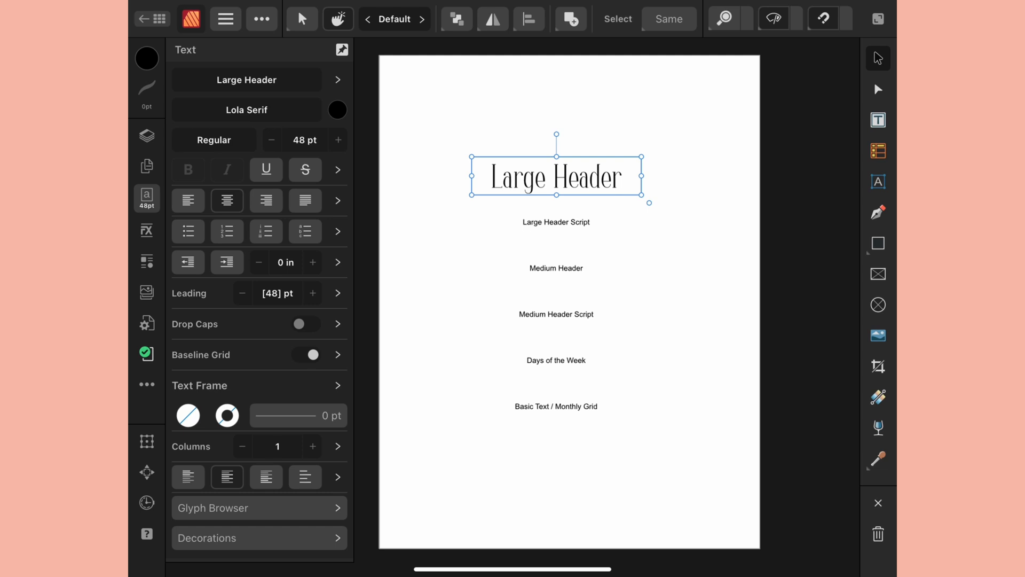
{"action": "left_click", "coordinate": [555, 222]}
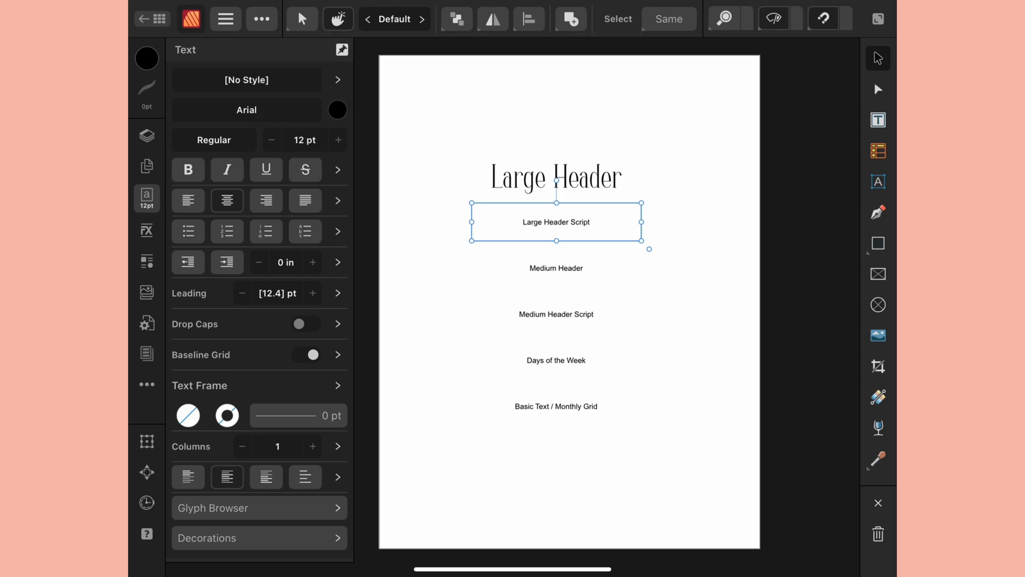
Make a new 'Large Header Script' style from the second line, in Lola Script at 48 pt.
{"action": "left_click", "coordinate": [245, 79]}
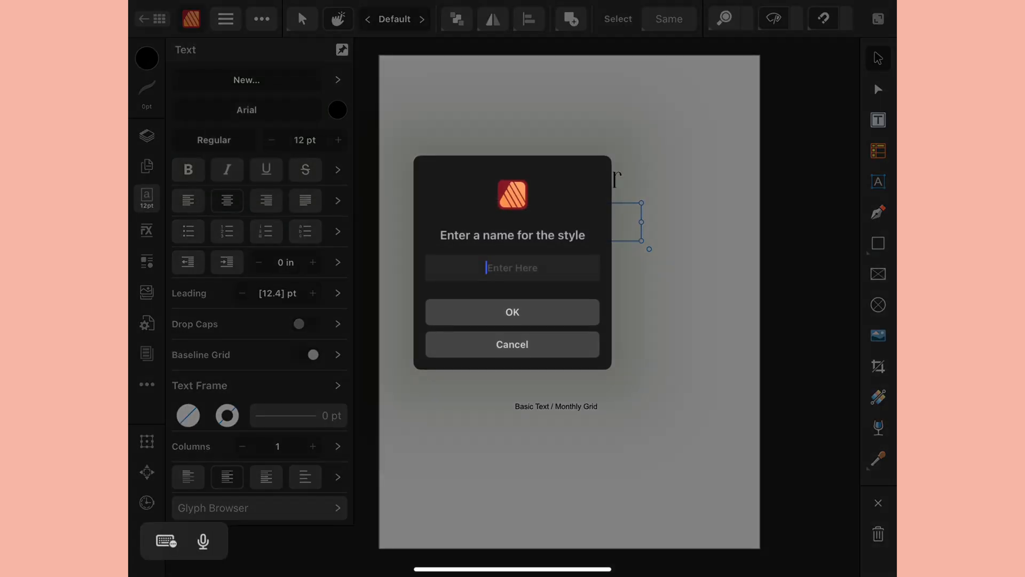
{"action": "type", "text": "Large He"}
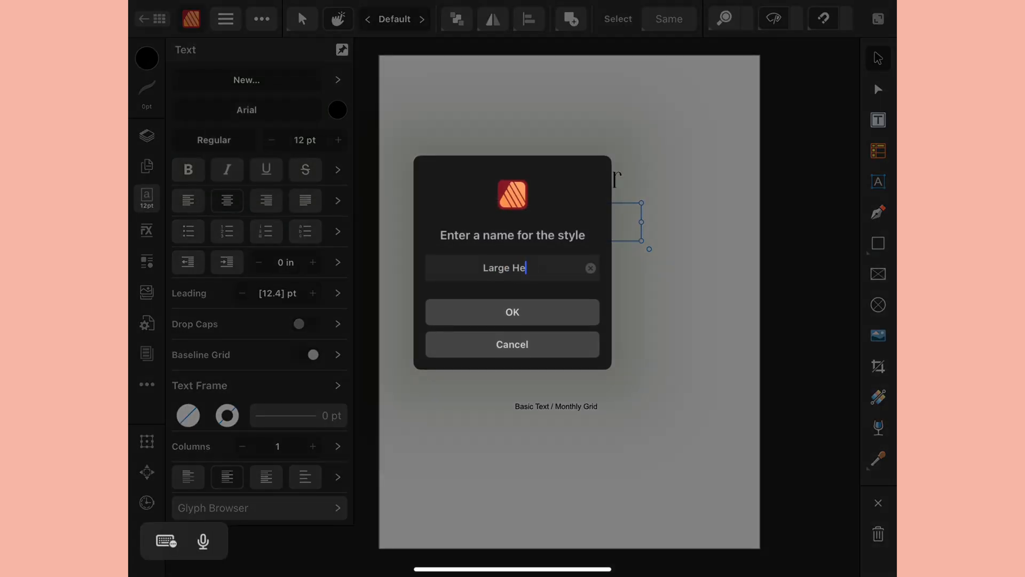
{"action": "type", "text": "ader Script"}
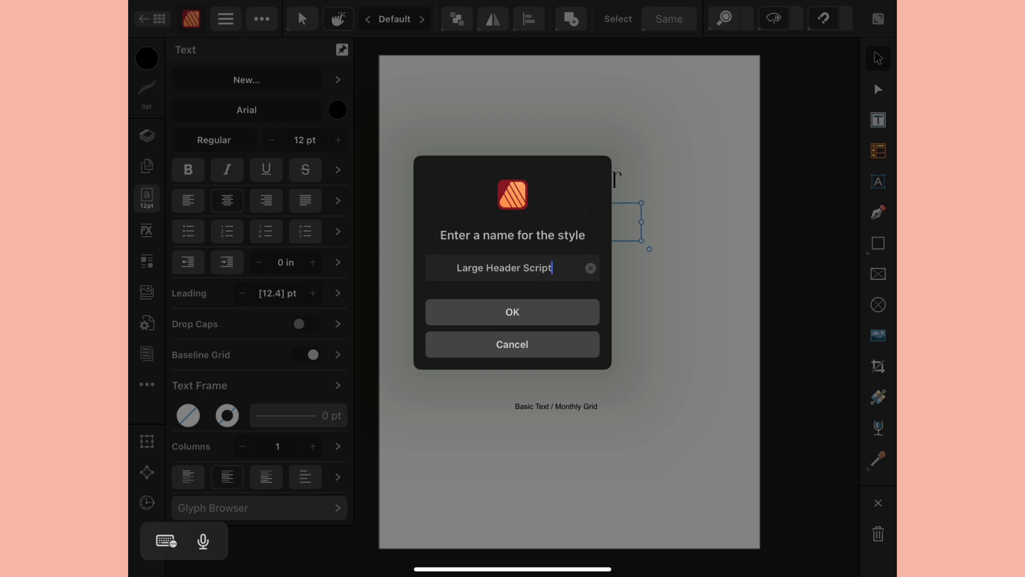
{"action": "left_click", "coordinate": [512, 312]}
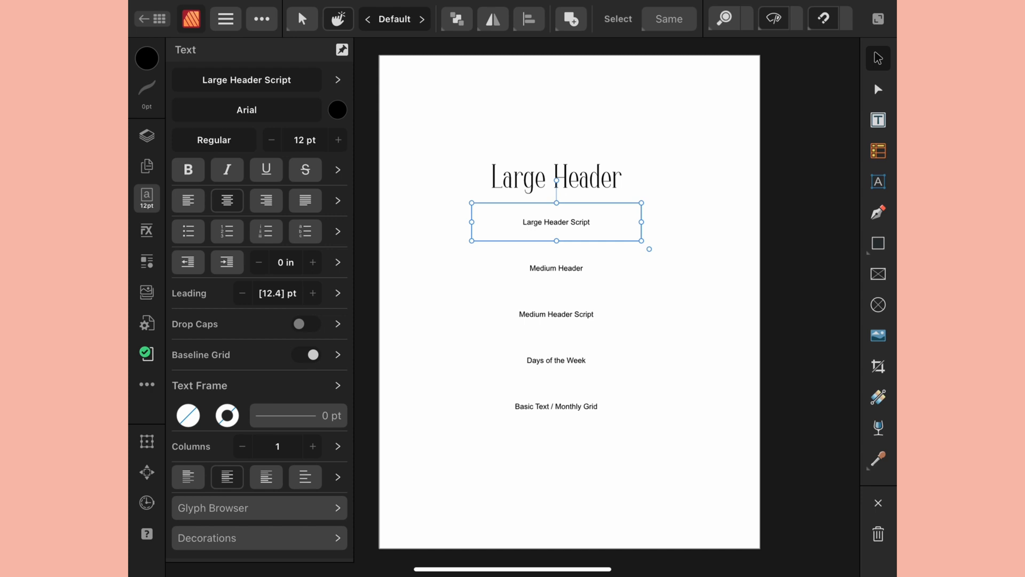
{"action": "left_click", "coordinate": [247, 109]}
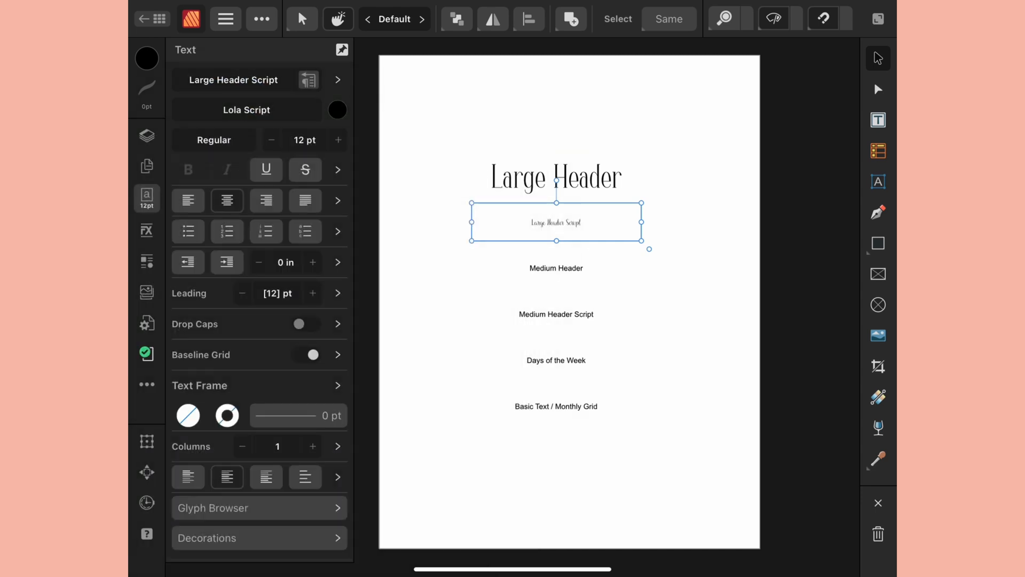
{"action": "left_click", "coordinate": [304, 140]}
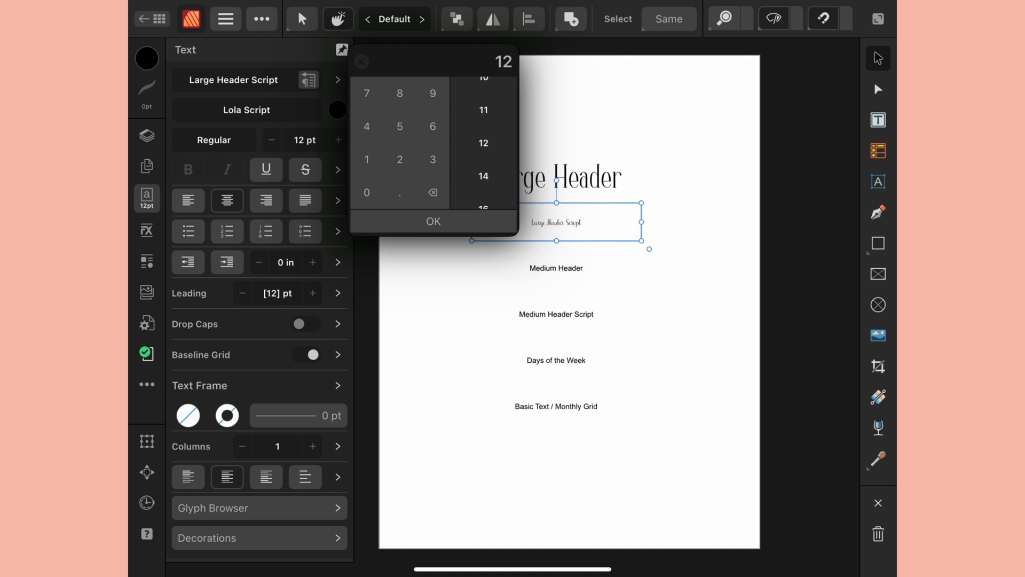
{"action": "left_click", "coordinate": [432, 221]}
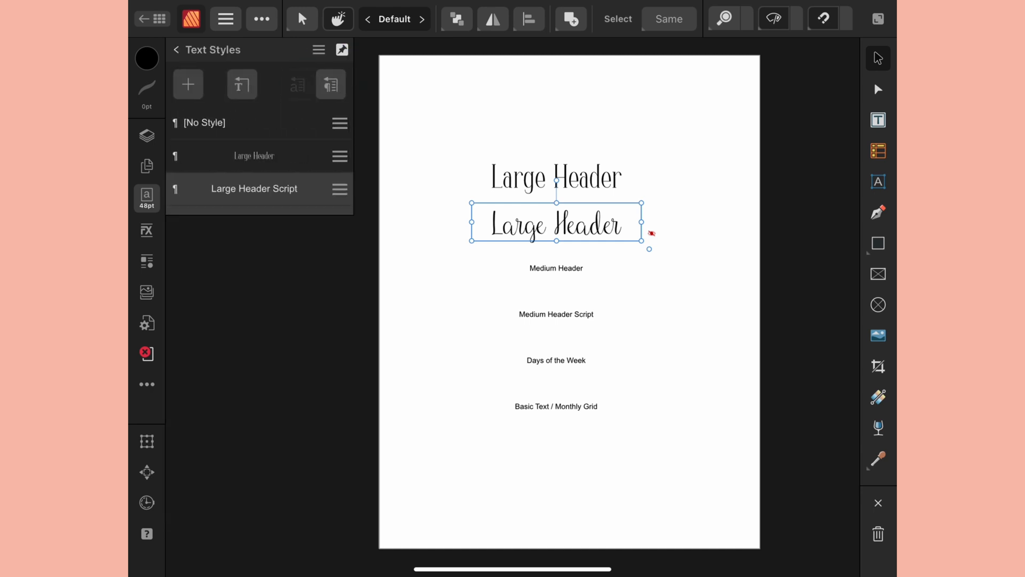
Create the 'Medium Header Script' style and start a new style for Days of the Week.
{"action": "left_click", "coordinate": [331, 84]}
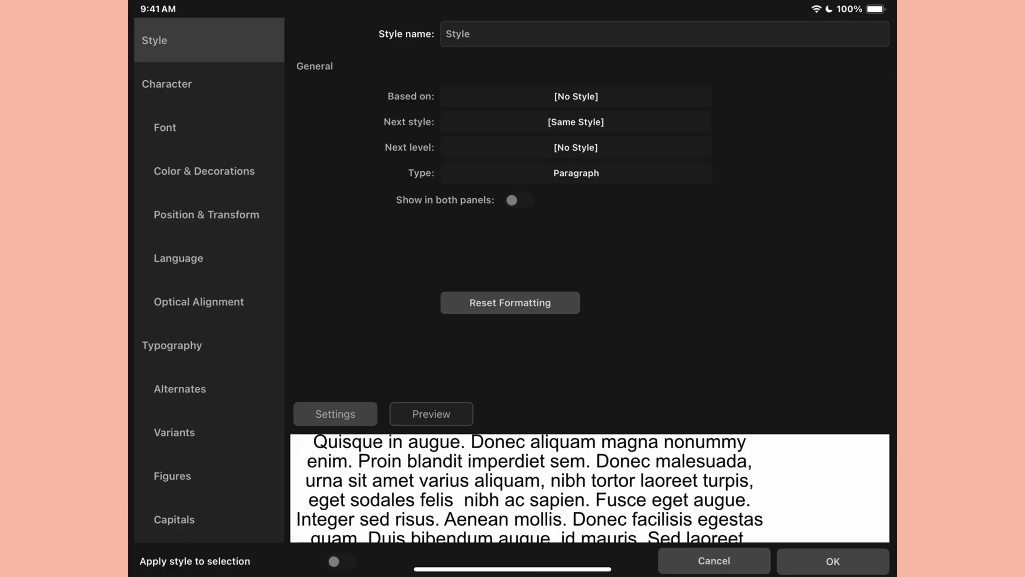
{"action": "type", "text": "Medium Header SCript"}
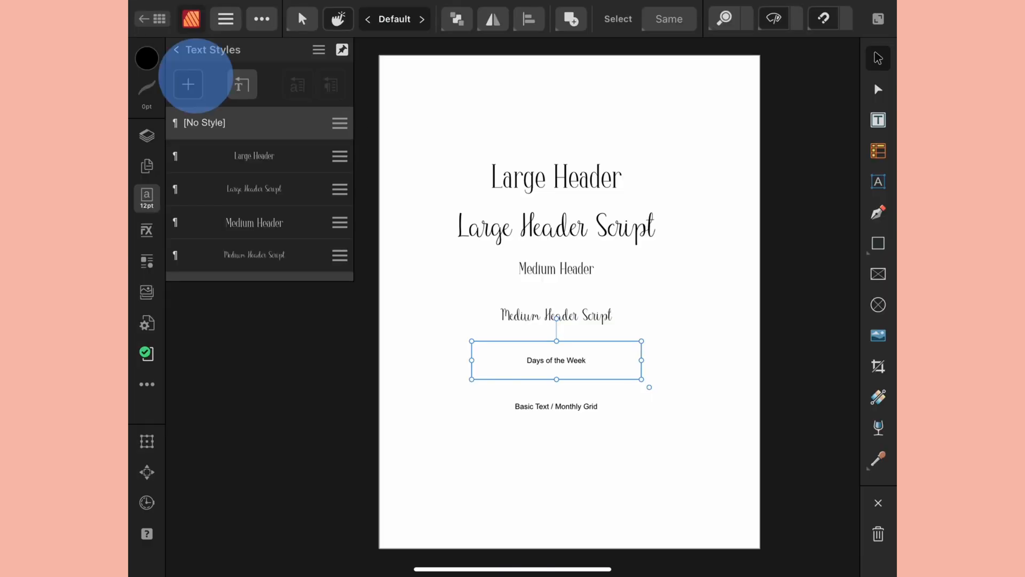
{"action": "left_click", "coordinate": [188, 84]}
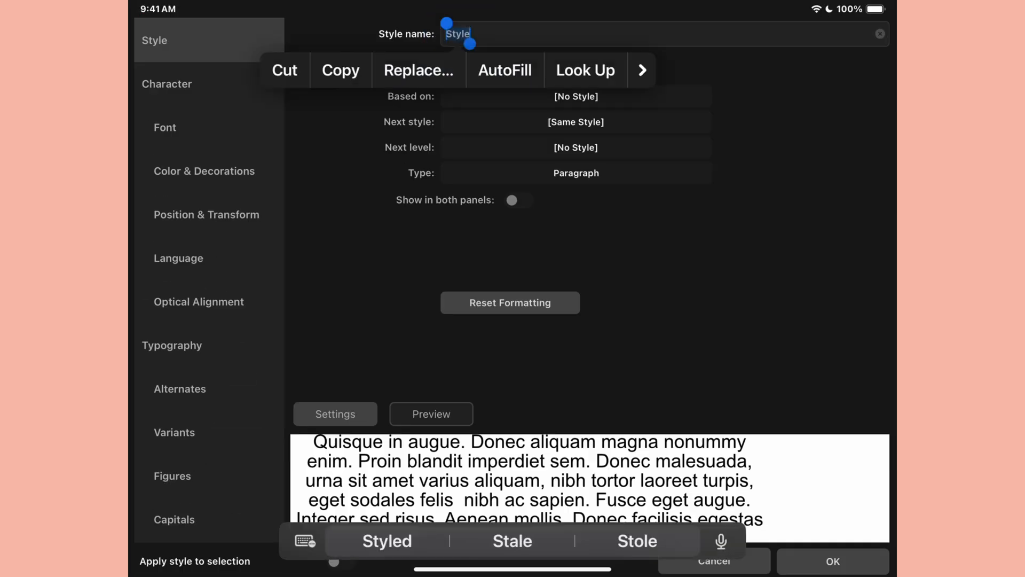
{"action": "left_click", "coordinate": [165, 127]}
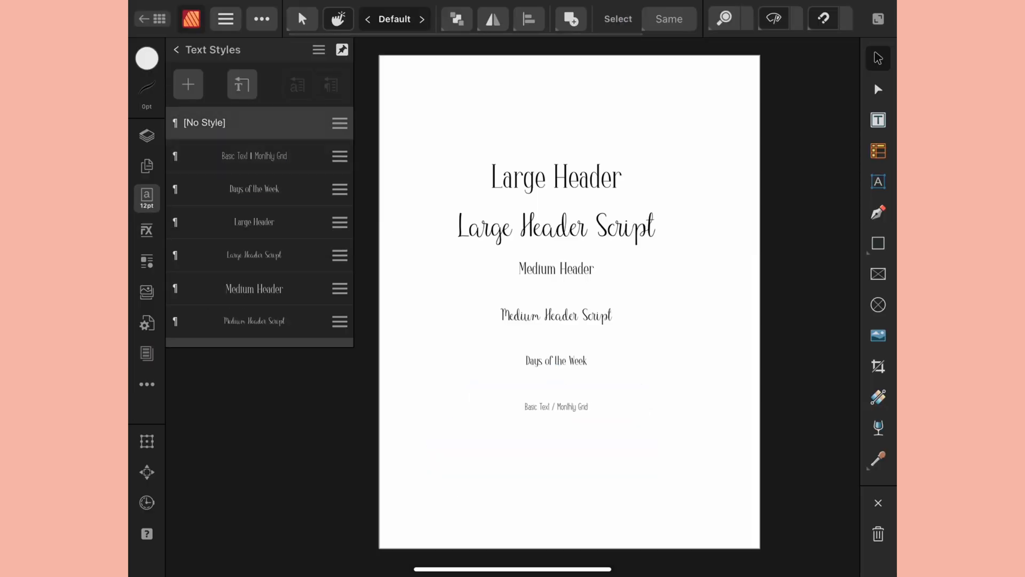
Select the six styled text lines to combine them into one group.
{"action": "left_click", "coordinate": [252, 222]}
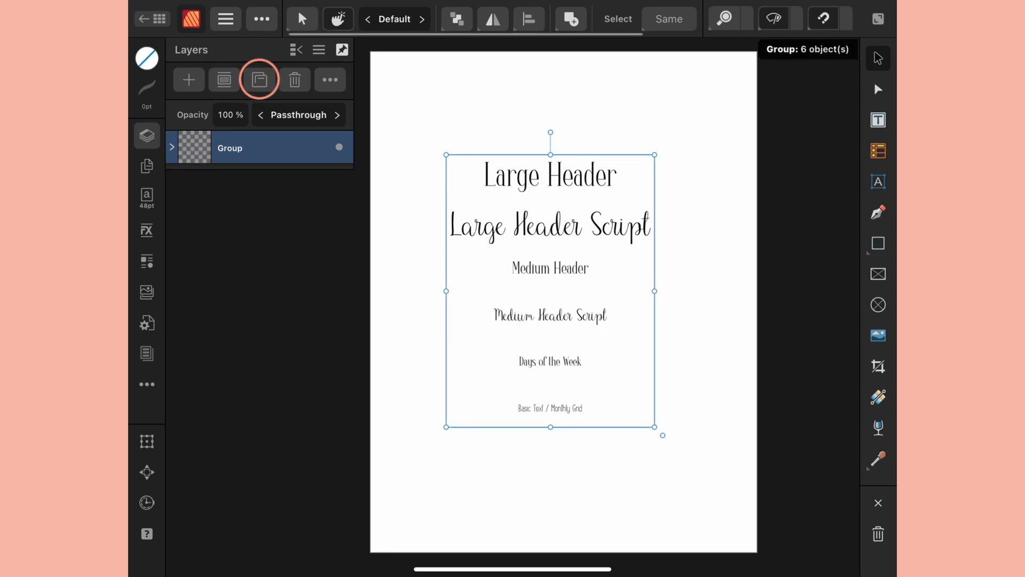
Rename the group layer to the Lola font trio name in Layer Options.
{"action": "left_click", "coordinate": [259, 79]}
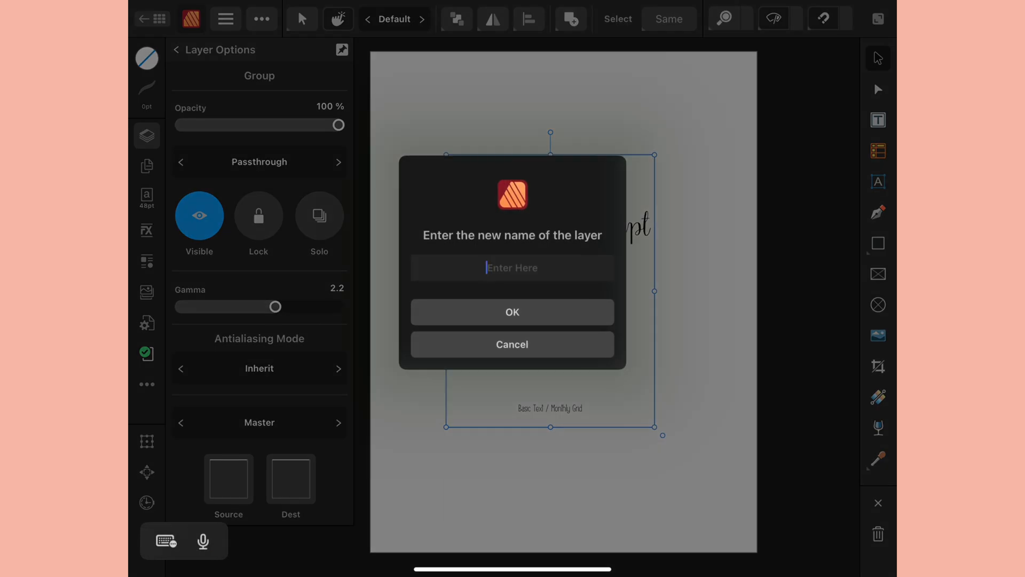
{"action": "type", "text": "lola"}
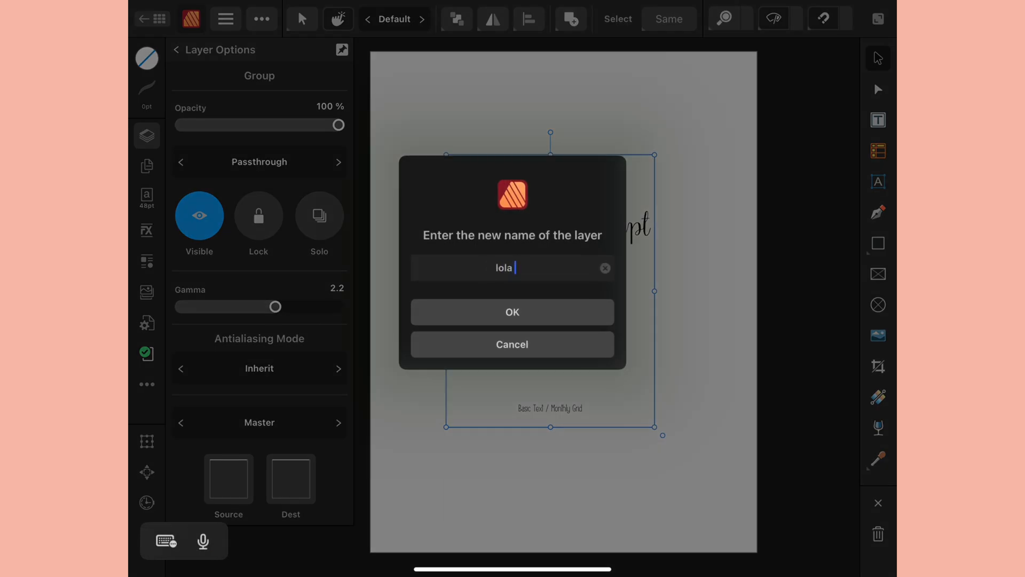
{"action": "type", "text": "font tri"}
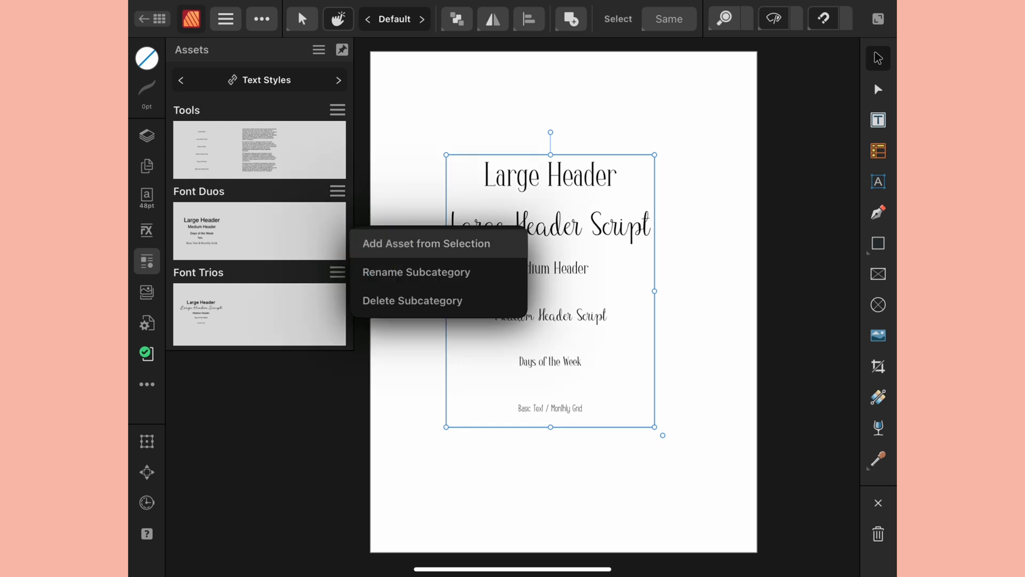
Add the Lola group as a Font Trios asset, clear the styles, and place the asset on the page.
{"action": "left_click", "coordinate": [425, 244]}
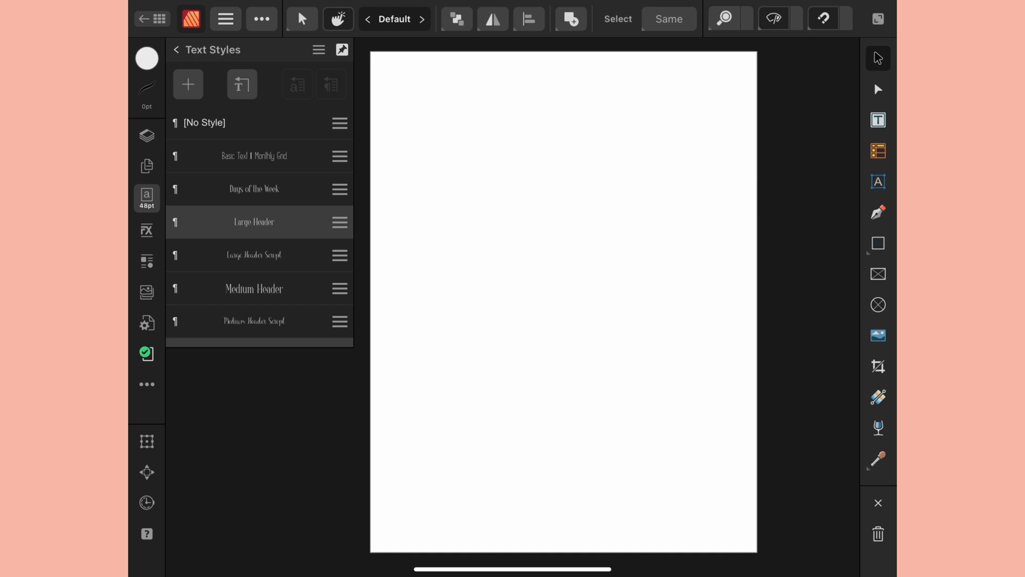
{"action": "left_click", "coordinate": [331, 84]}
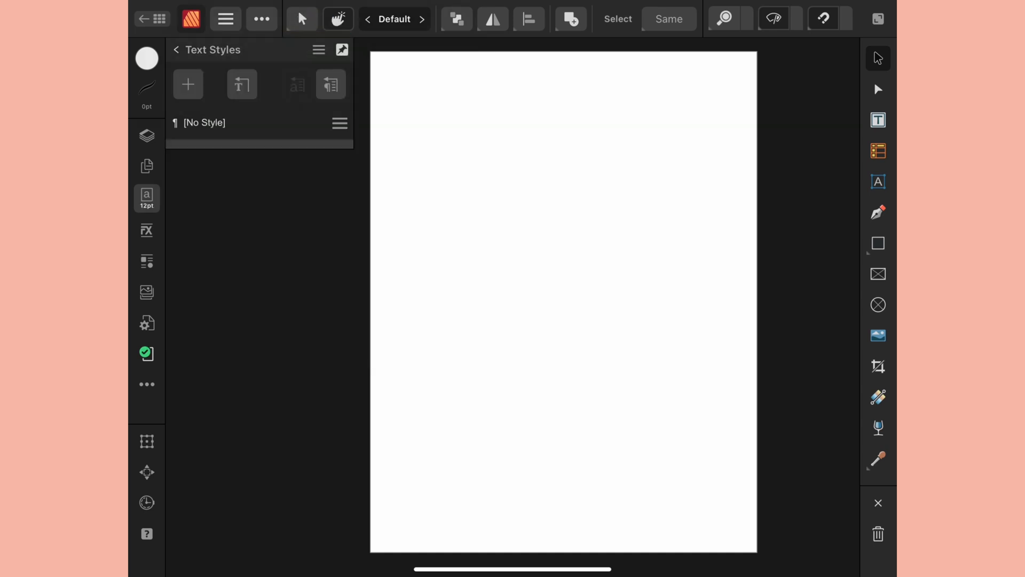
{"action": "left_click", "coordinate": [146, 261]}
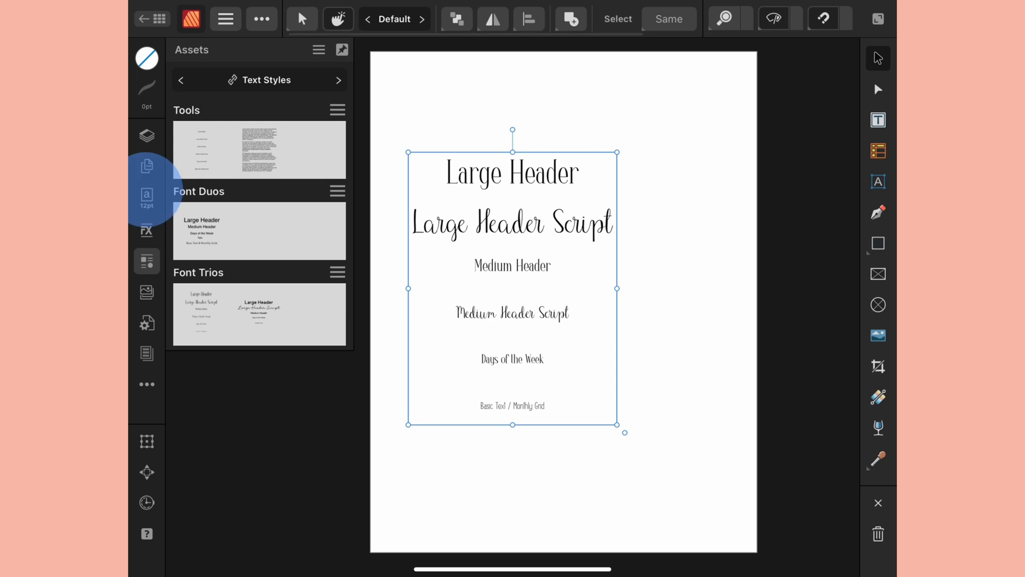
{"action": "left_click", "coordinate": [146, 198]}
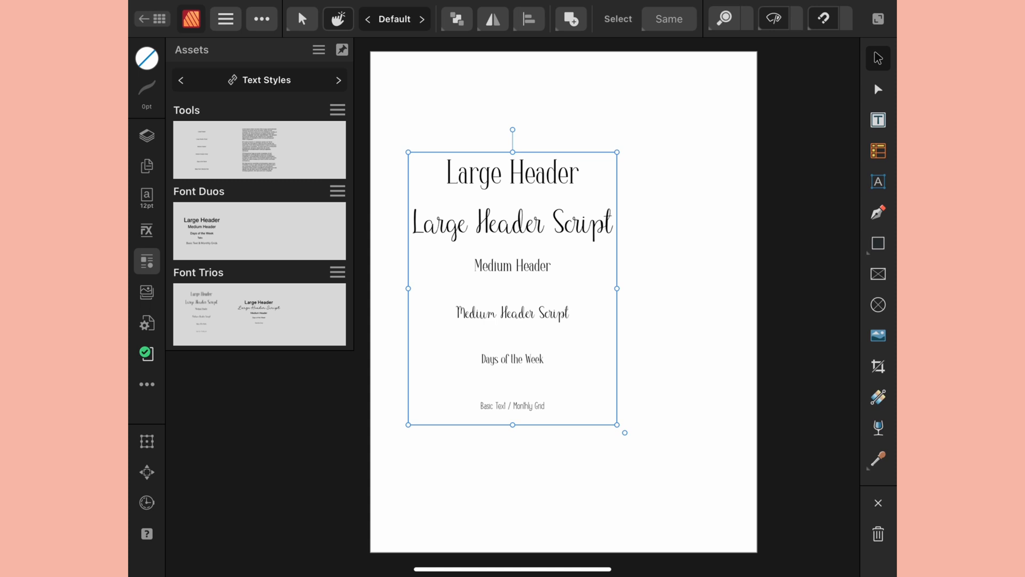
{"action": "left_click", "coordinate": [318, 50]}
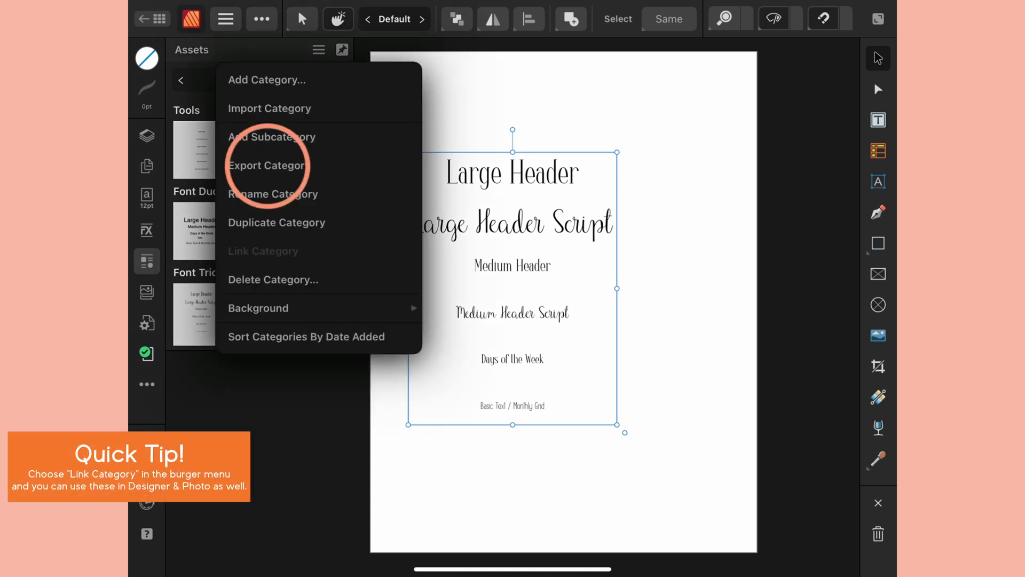